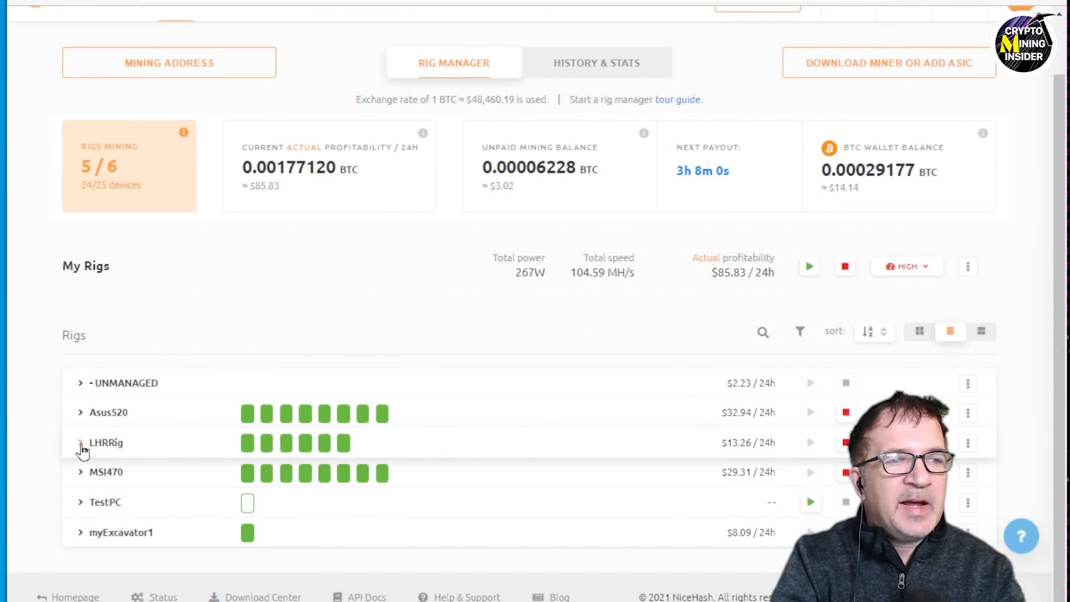
Step: Expand LHRRig in the Rig Manager to list its six RTX GPUs mining Octopus
click(80, 443)
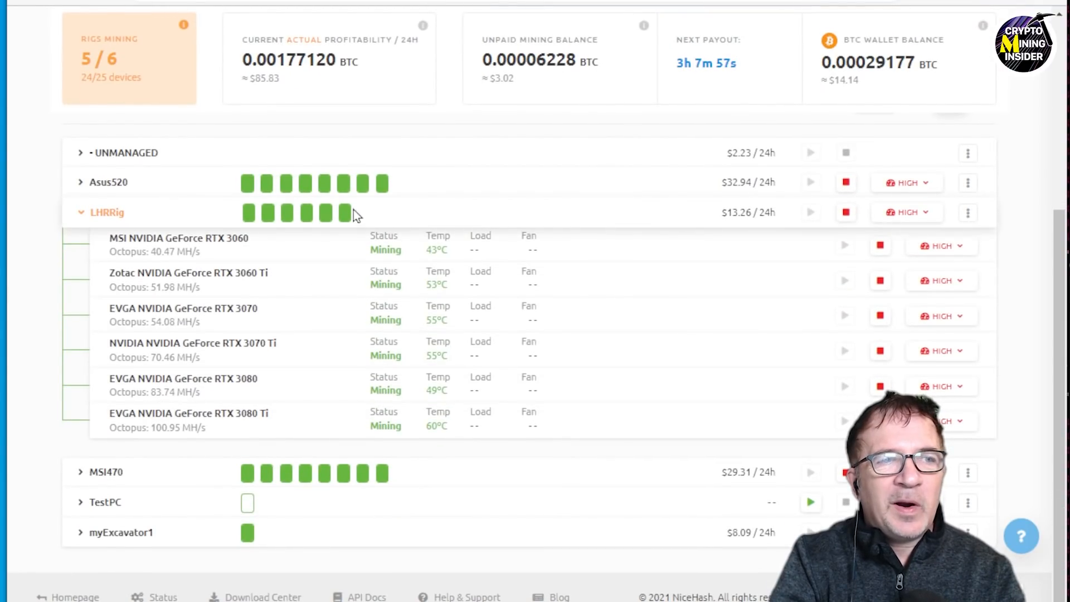
mouse_move(174, 343)
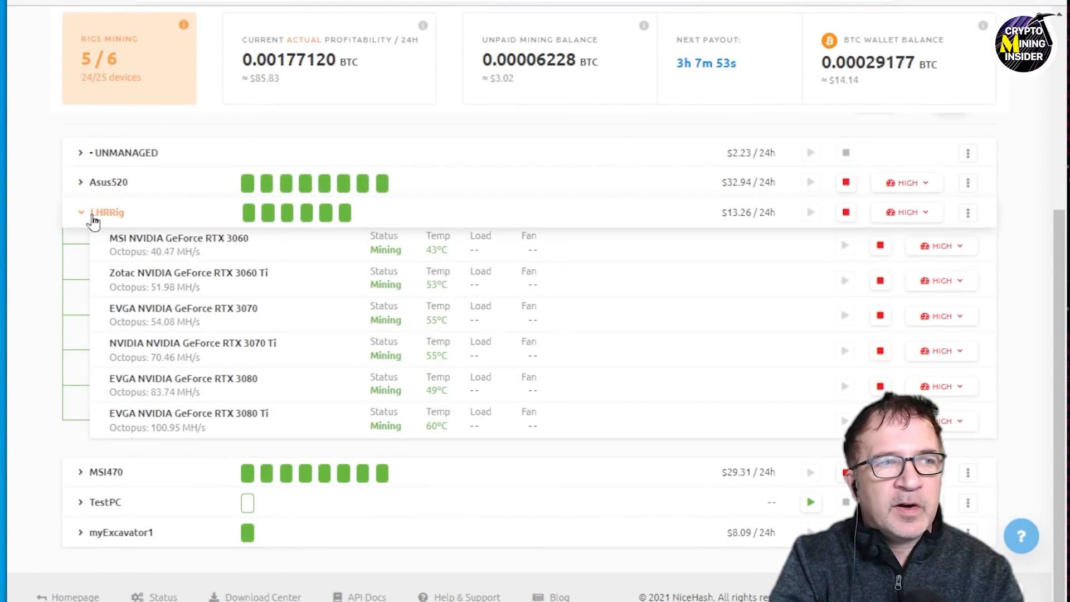
scroll(down, 3)
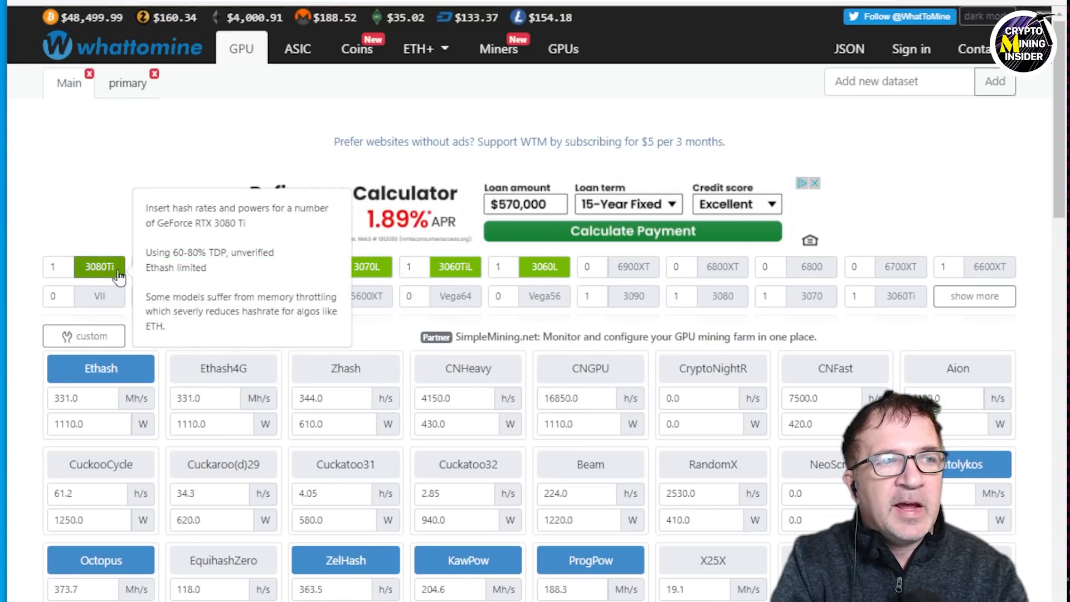
mouse_move(544, 267)
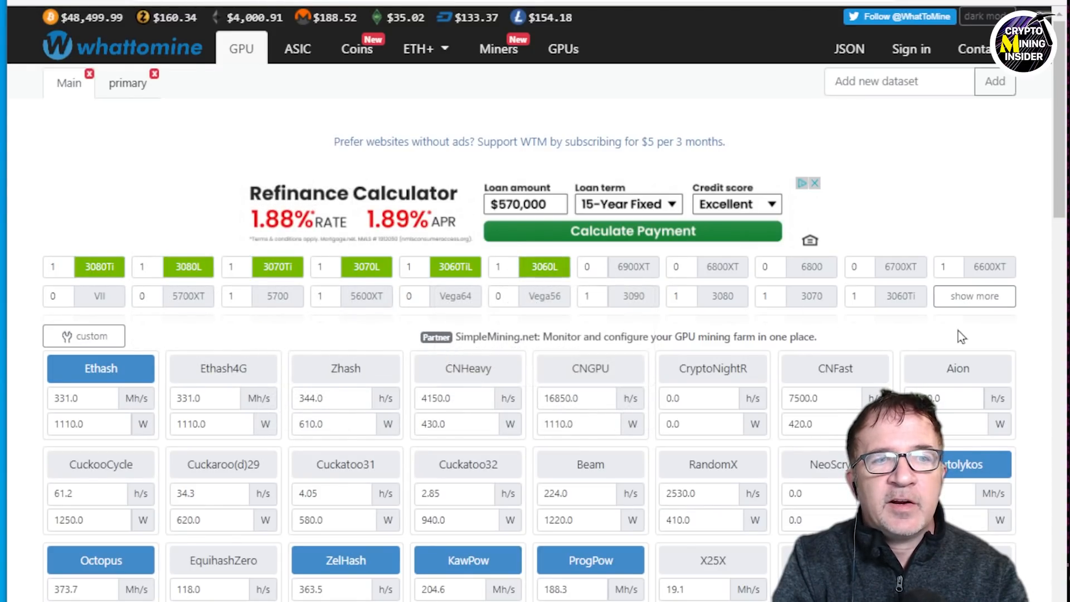
scroll(down, 3)
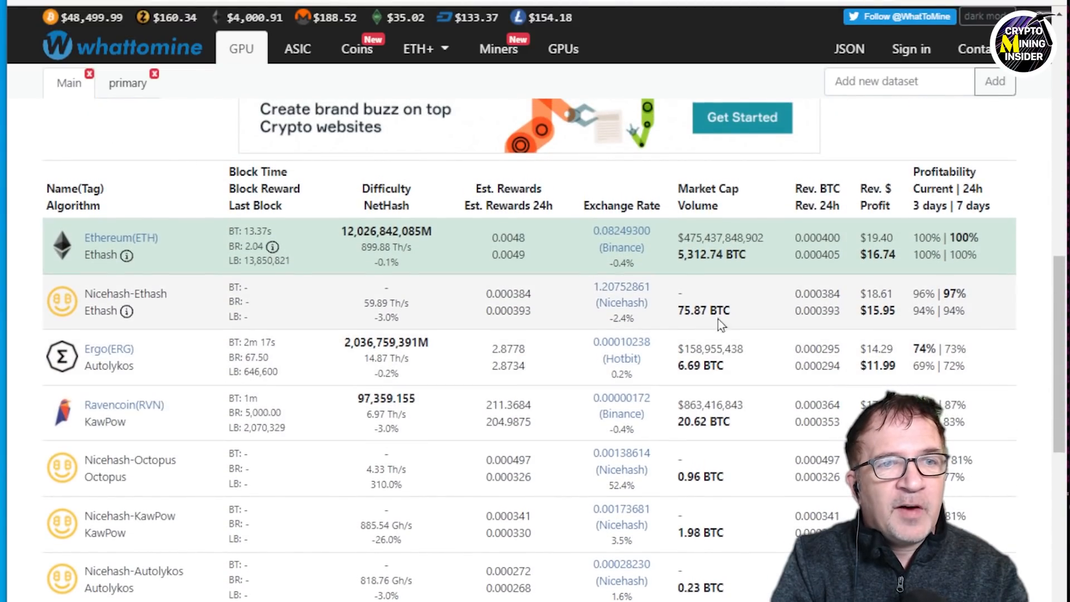
mouse_move(898, 323)
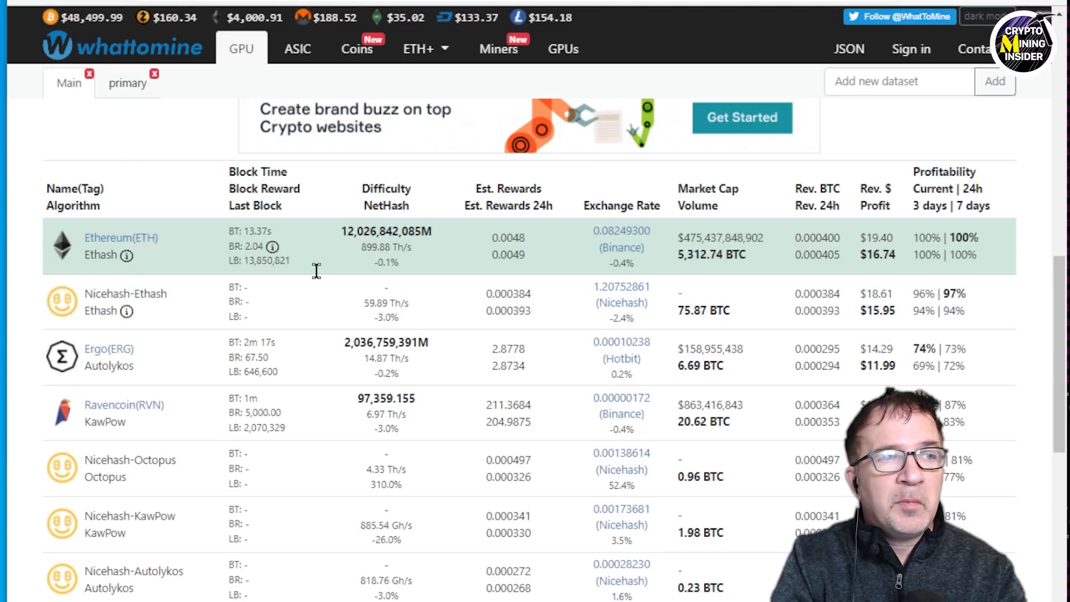
click(878, 256)
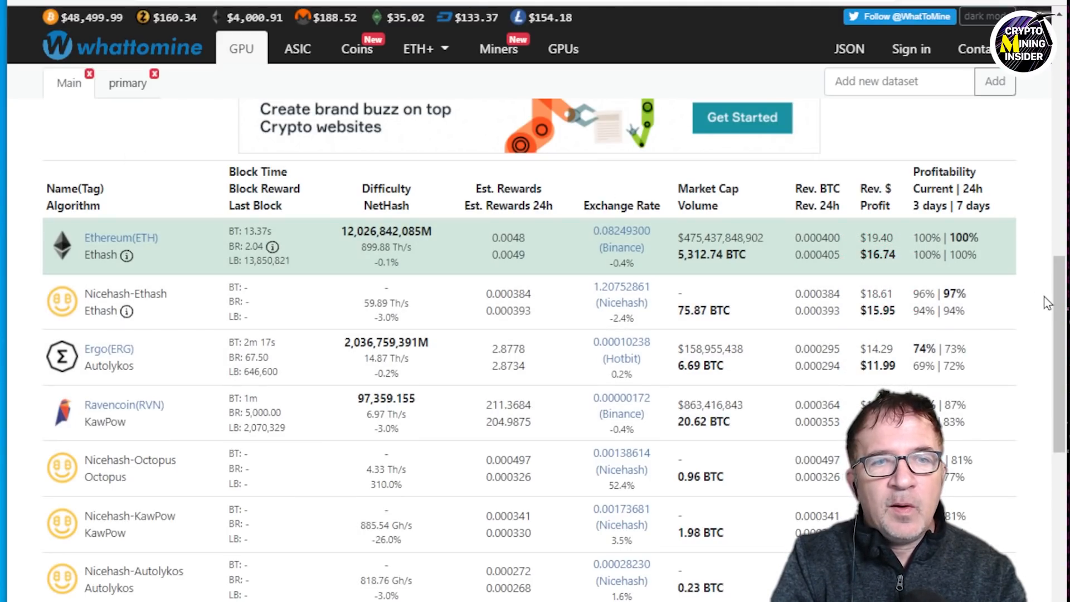
scroll(down, 3)
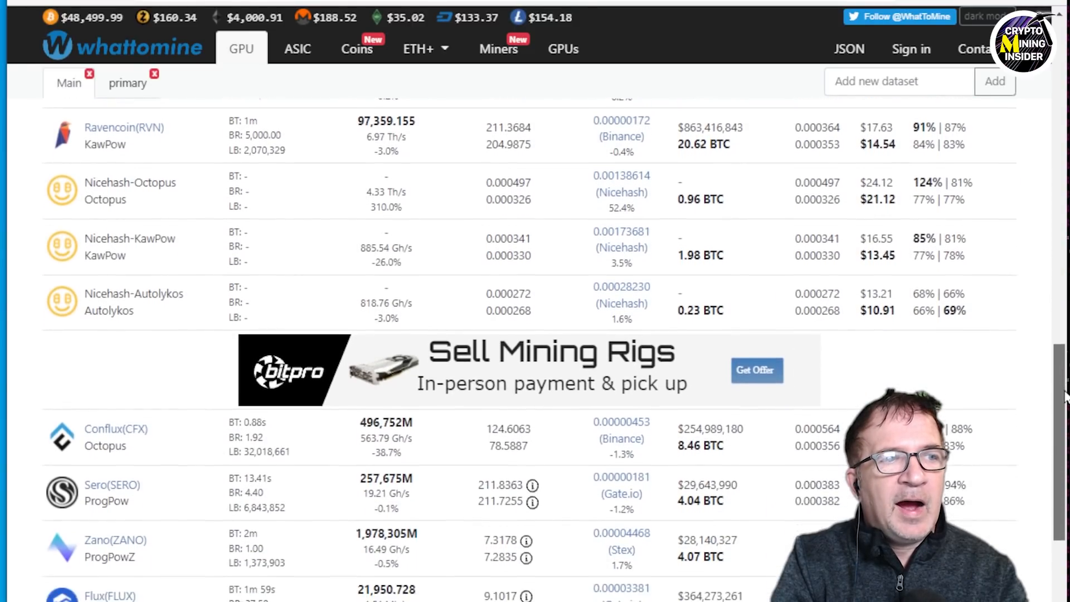
scroll(down, 3)
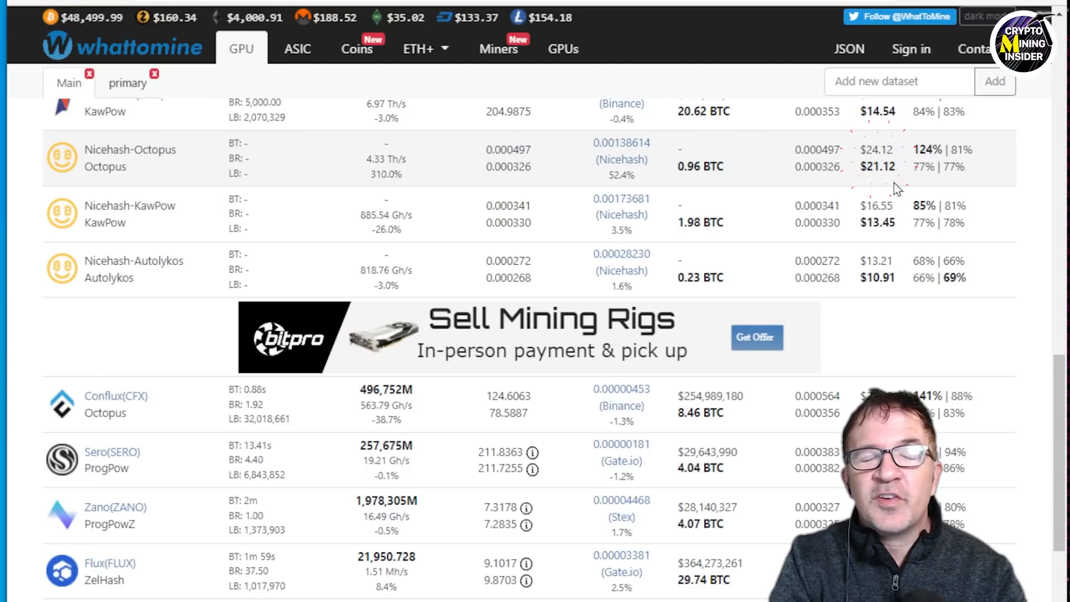
scroll(up, 3)
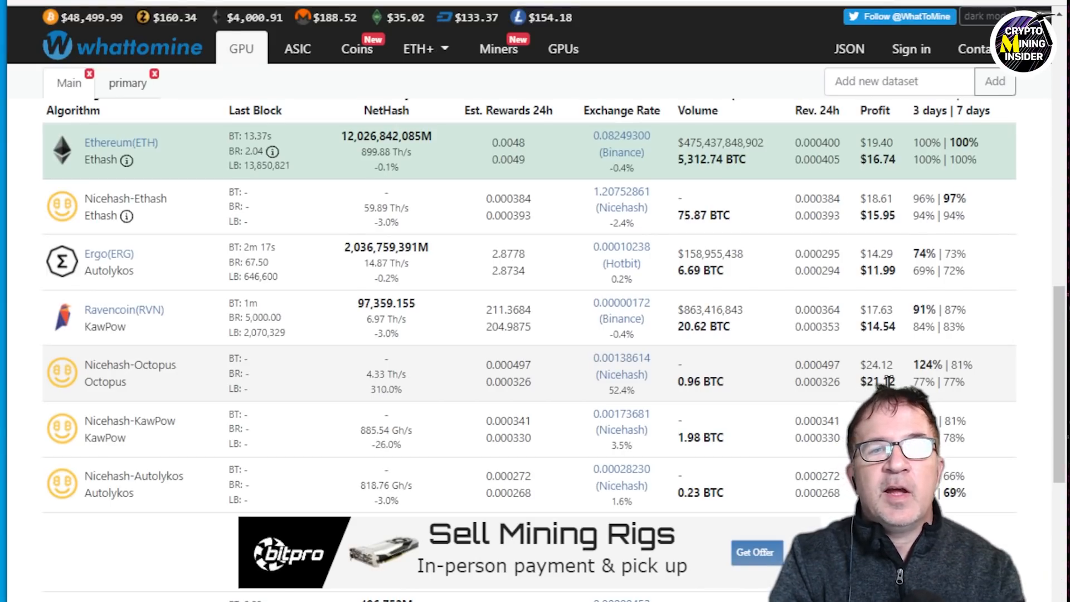
scroll(down, 3)
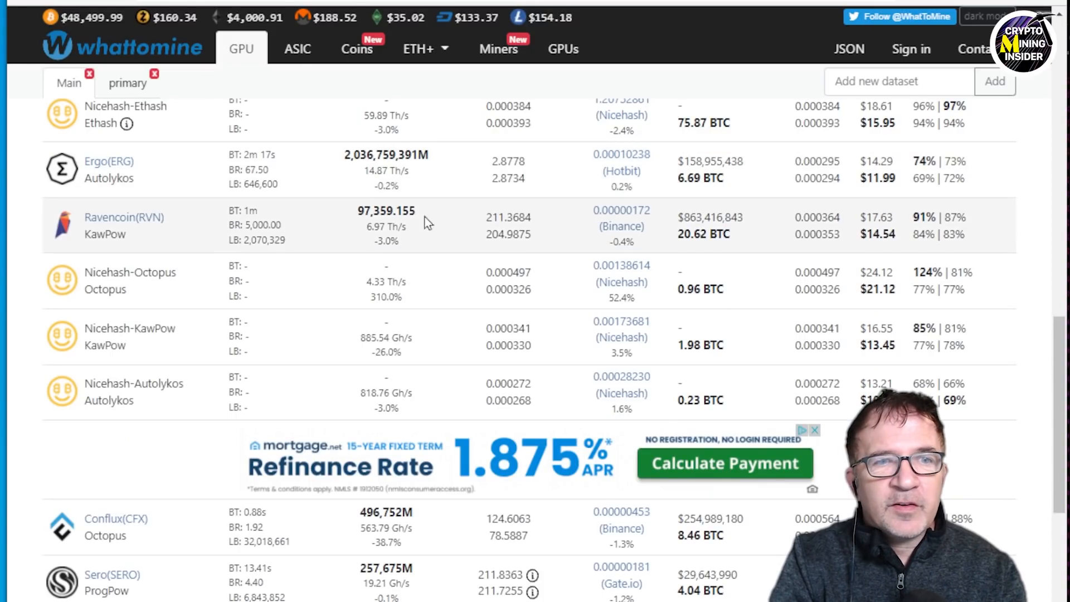
mouse_move(902, 299)
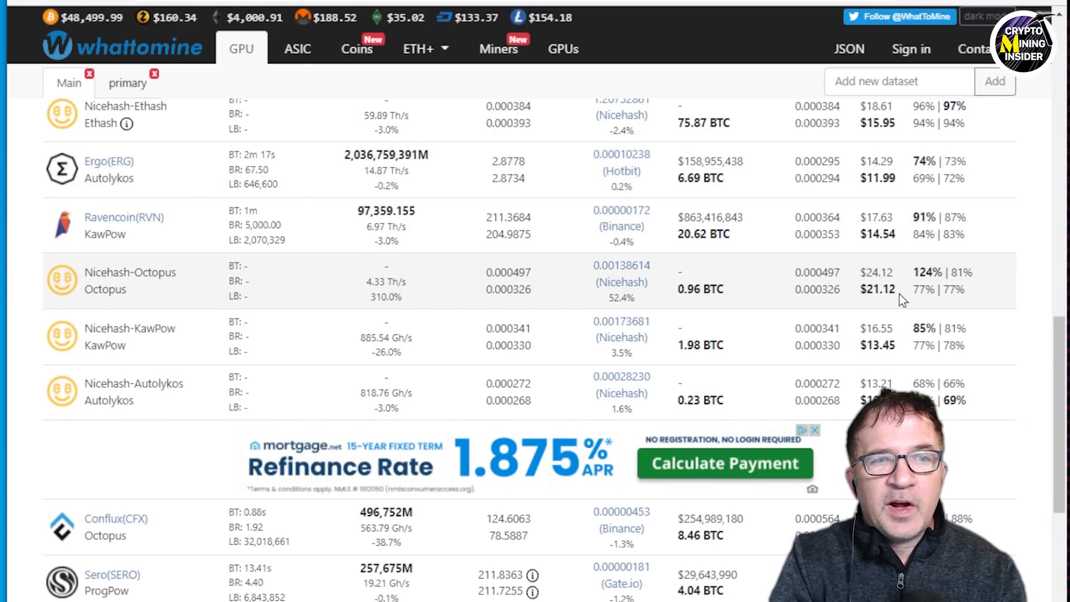
mouse_move(907, 145)
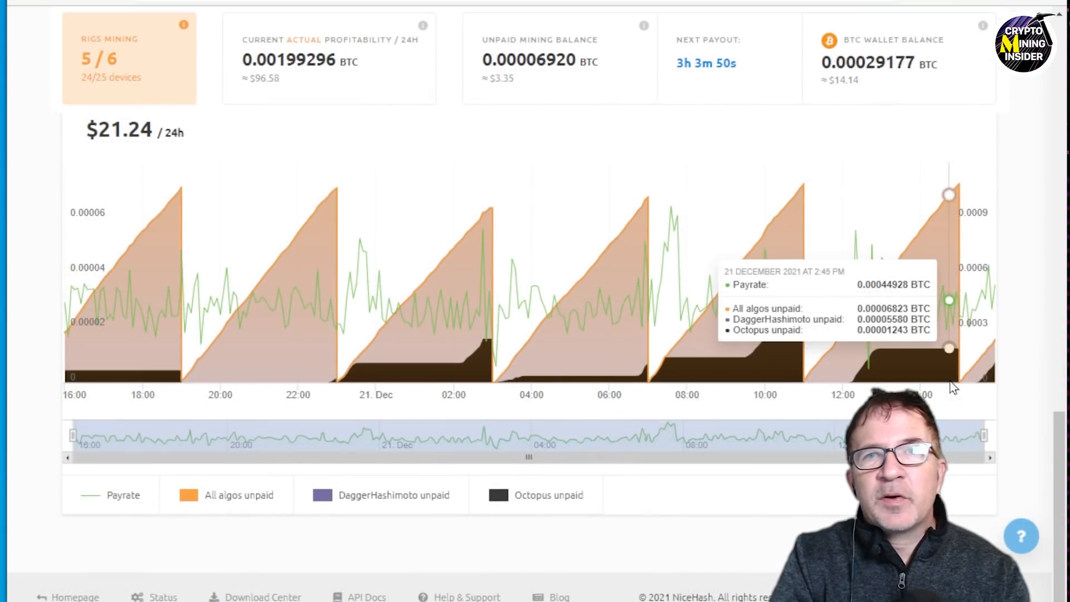
mouse_move(987, 391)
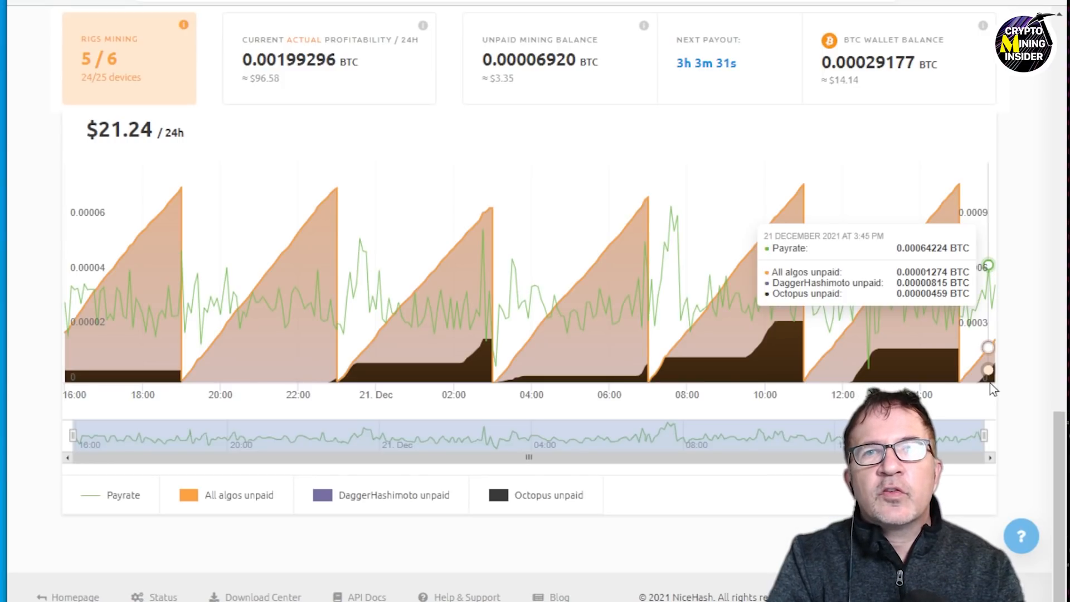
mouse_move(987, 383)
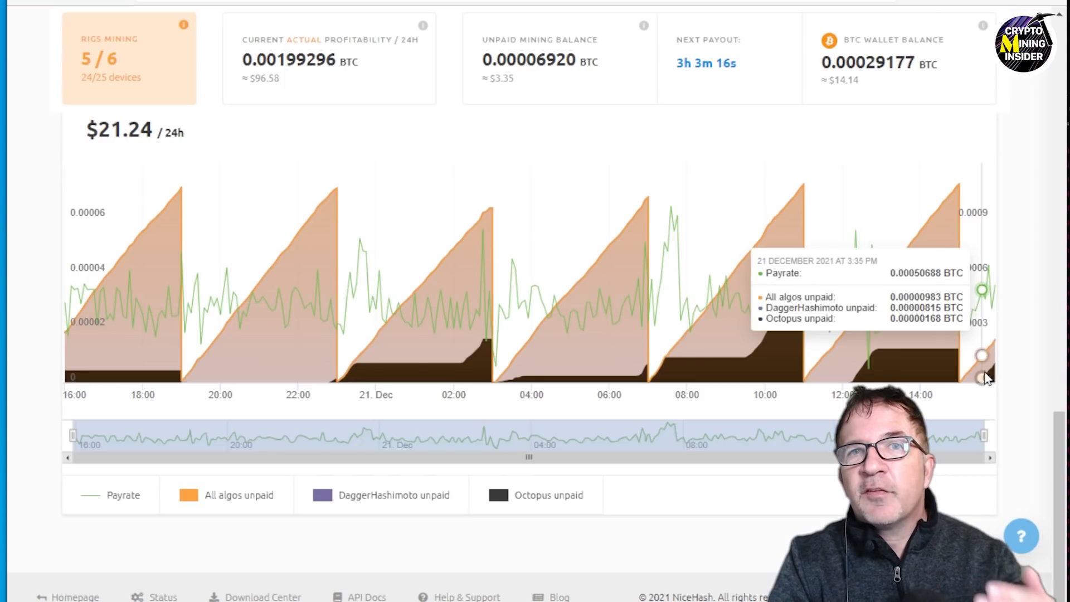
mouse_move(942, 360)
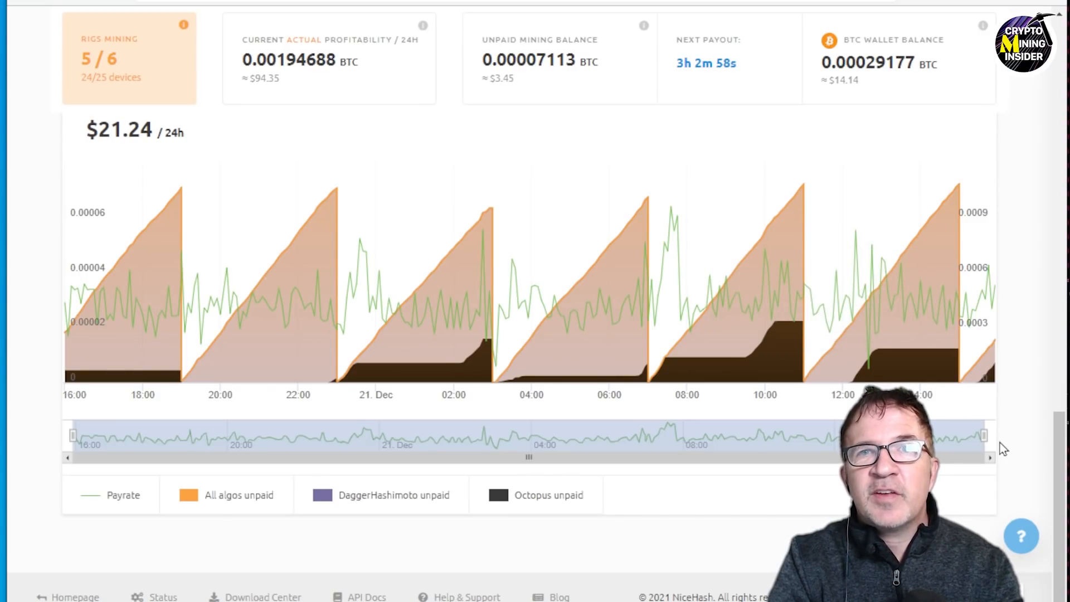
mouse_move(987, 369)
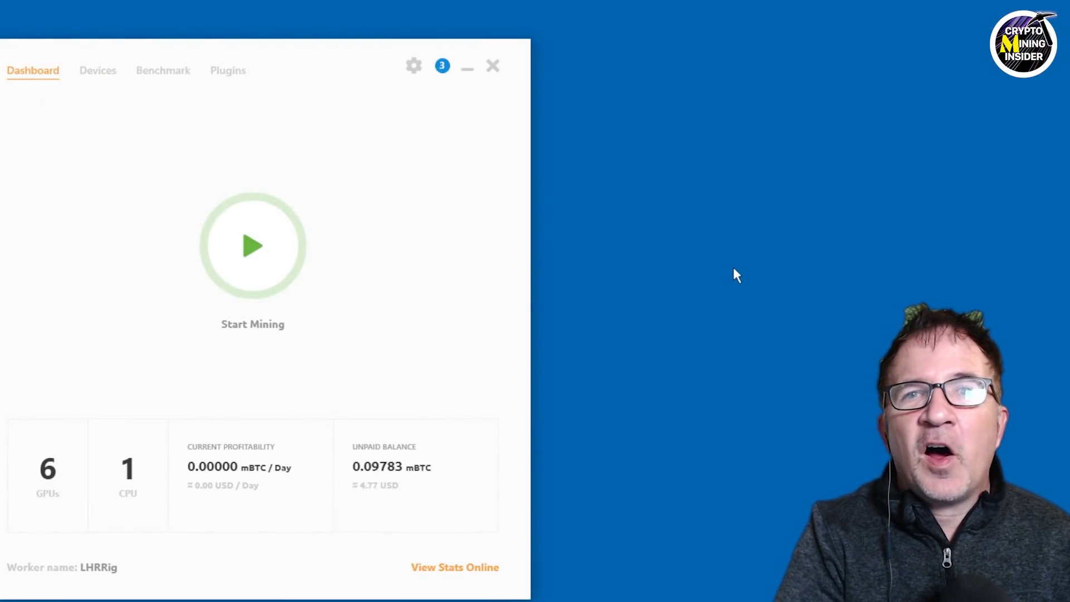
mouse_move(697, 273)
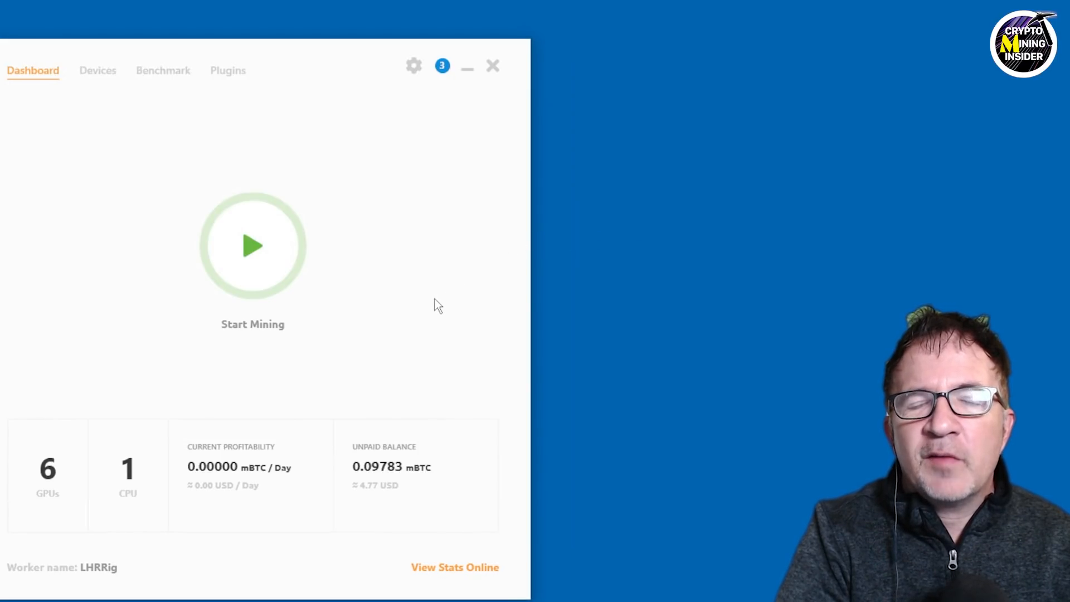
mouse_move(403, 225)
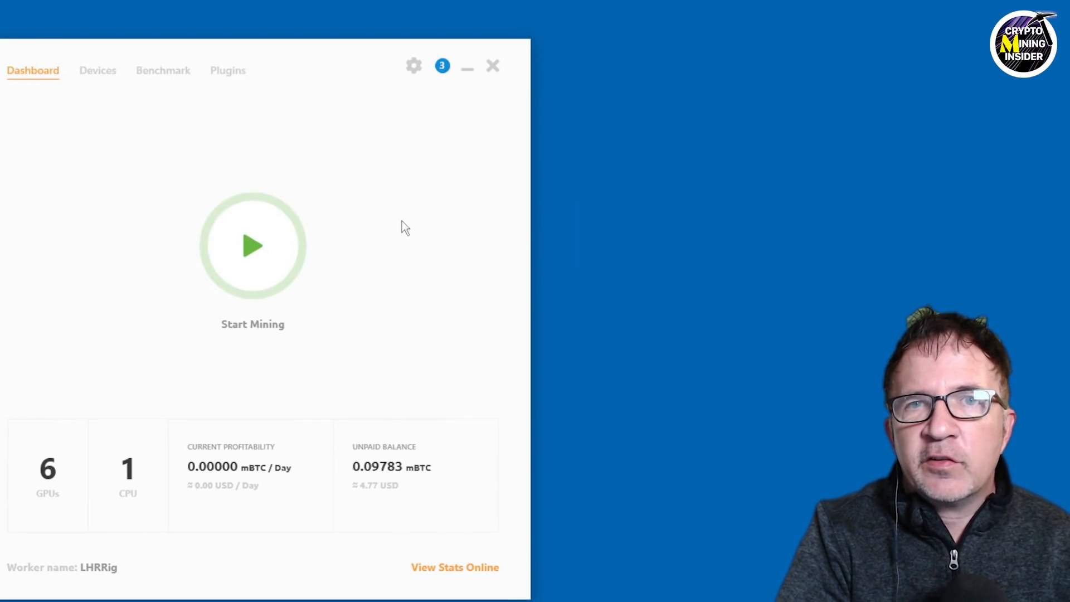
mouse_move(274, 177)
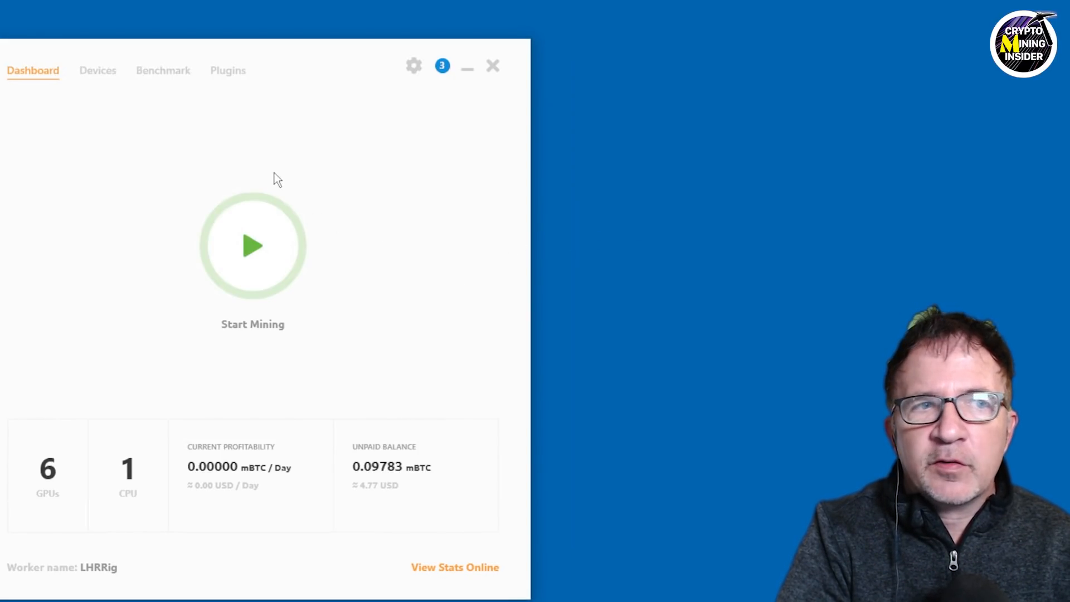
click(163, 71)
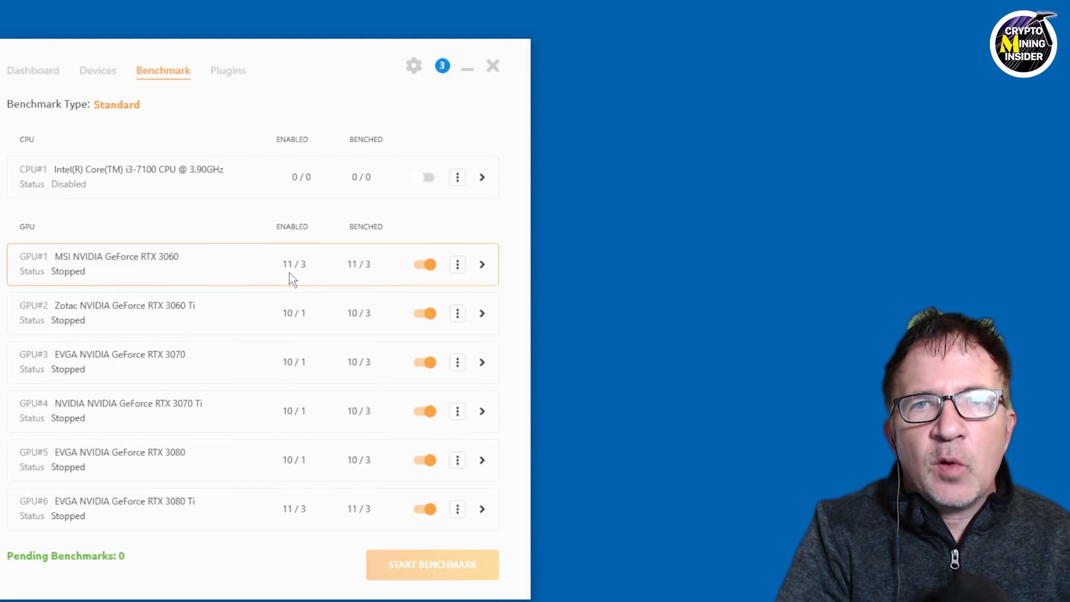
mouse_move(268, 288)
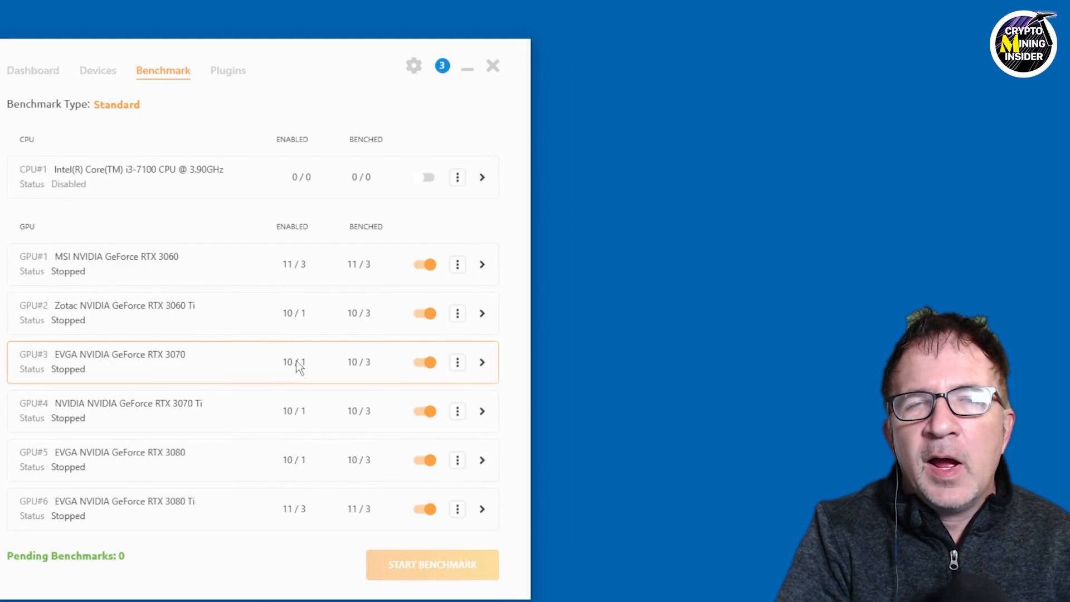
mouse_move(322, 345)
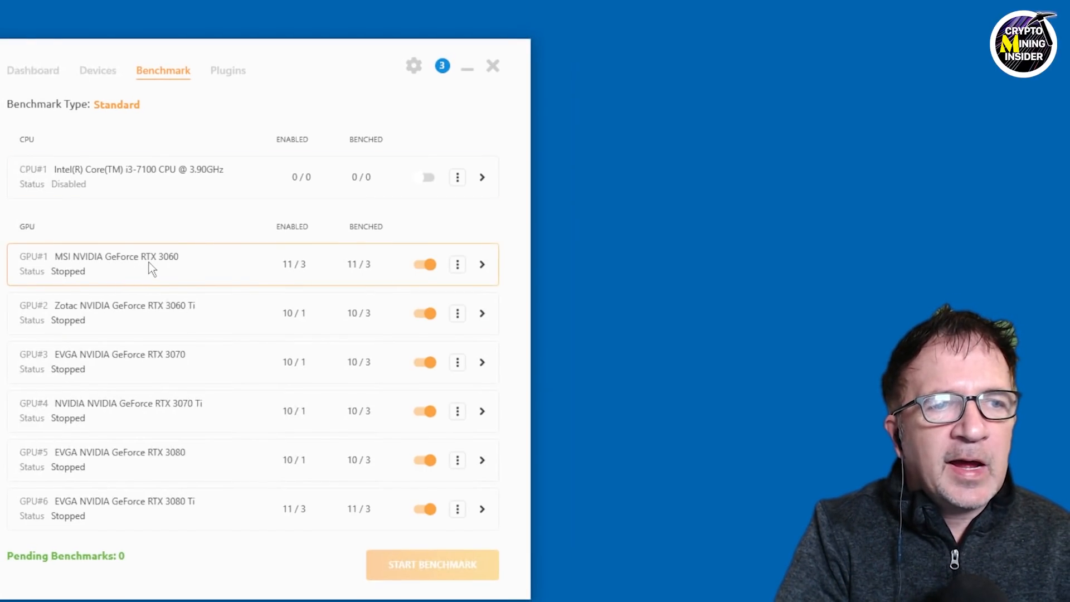
mouse_move(481, 266)
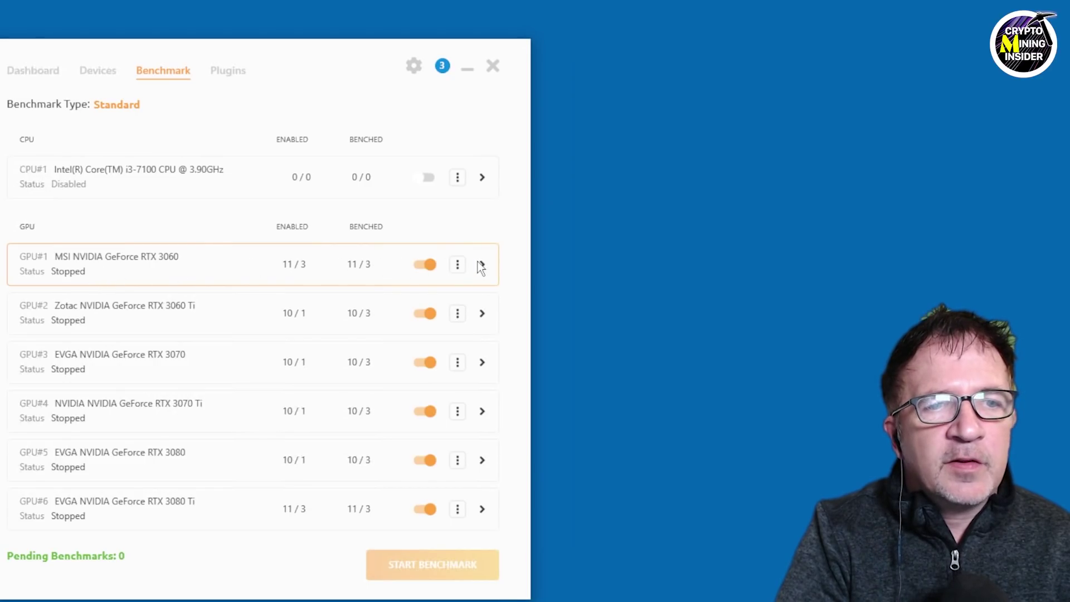
Step: Expand GPU#1 RTX 3060 to review benchmarked NBMiner DaggerHashimoto, KAWPOW and Octopus
click(481, 264)
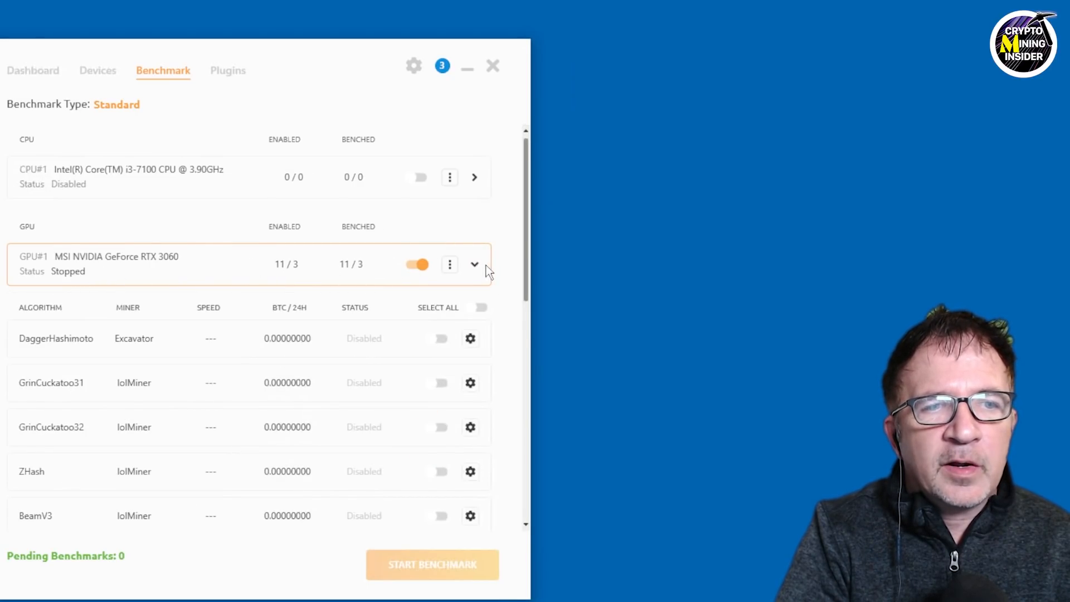
scroll(down, 3)
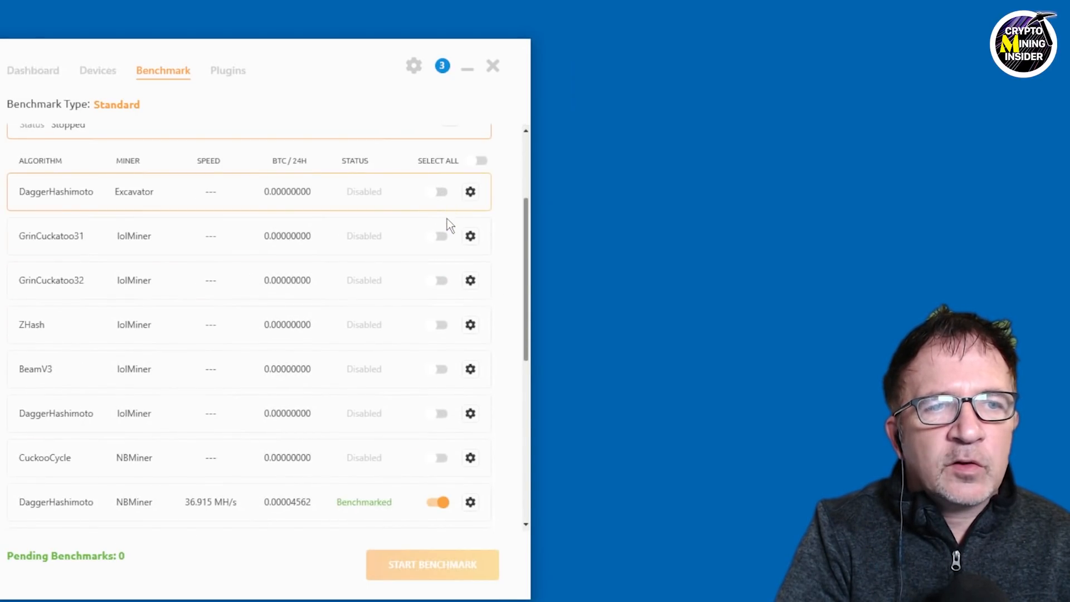
mouse_move(50, 183)
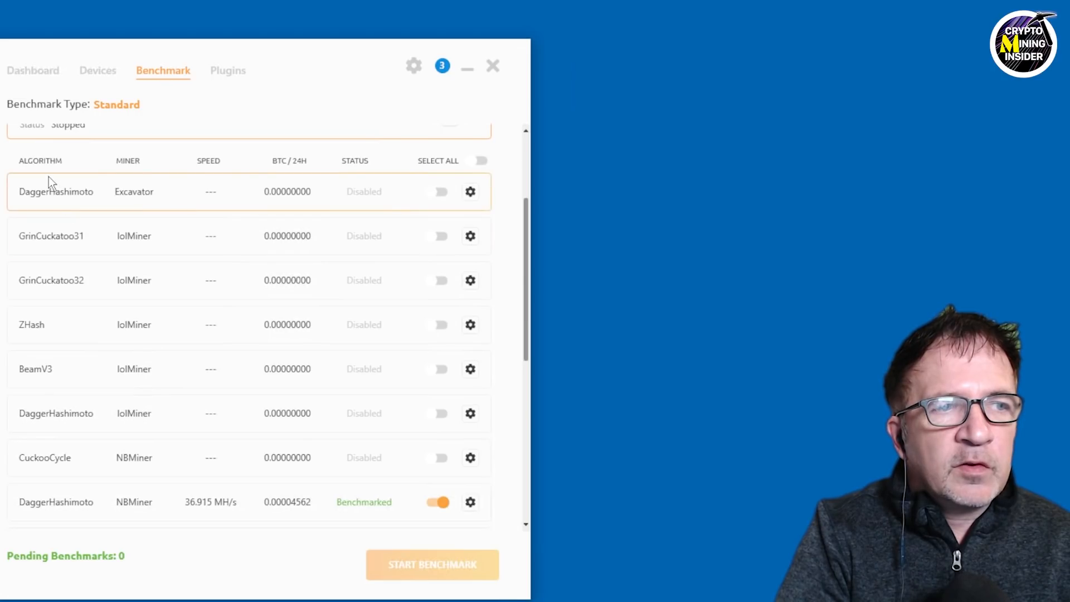
scroll(down, 3)
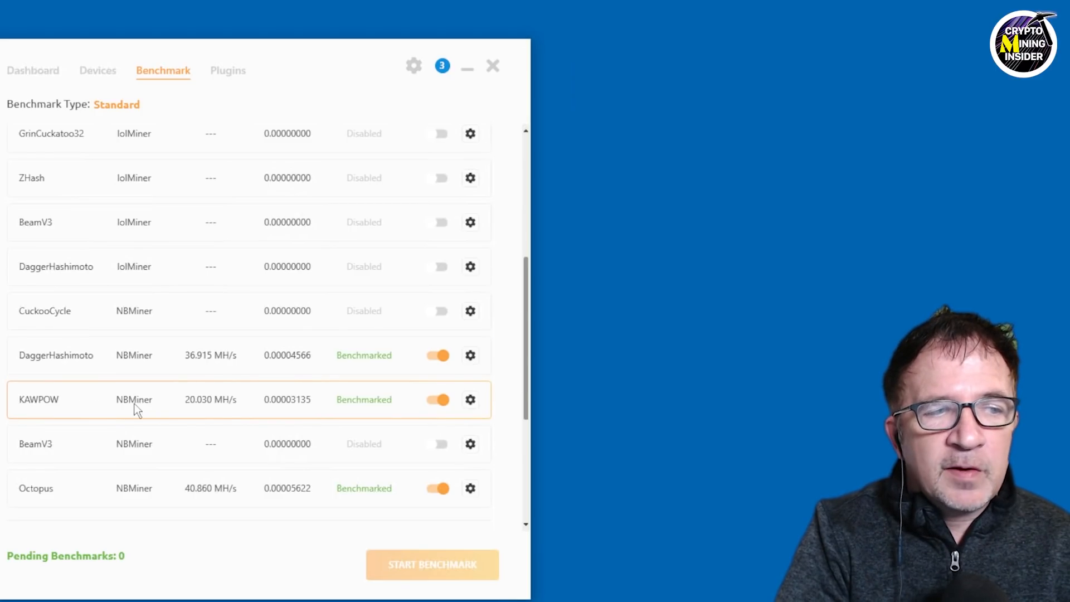
mouse_move(155, 508)
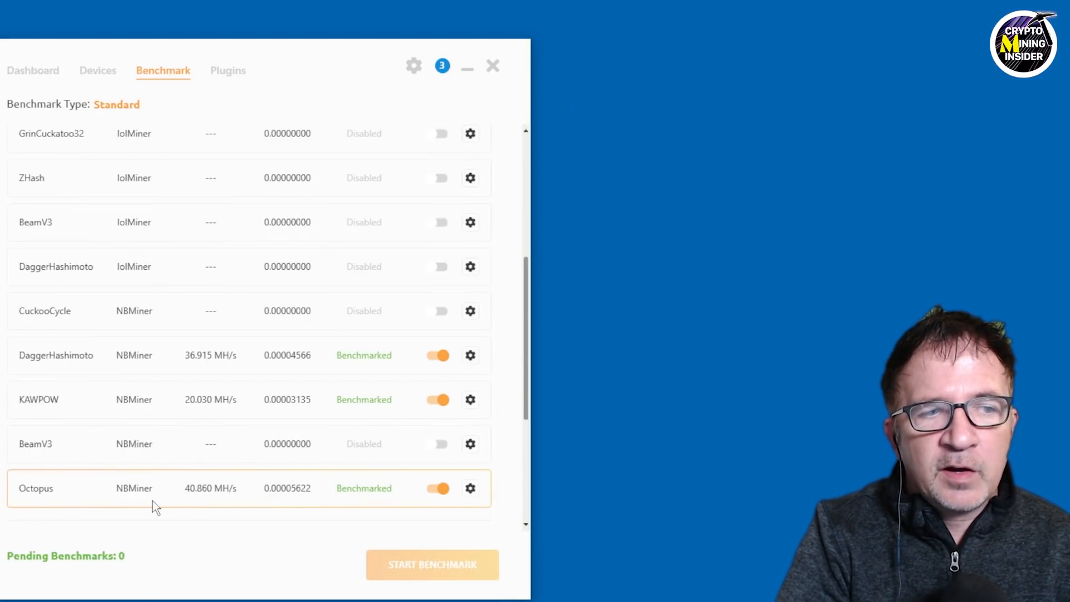
mouse_move(171, 501)
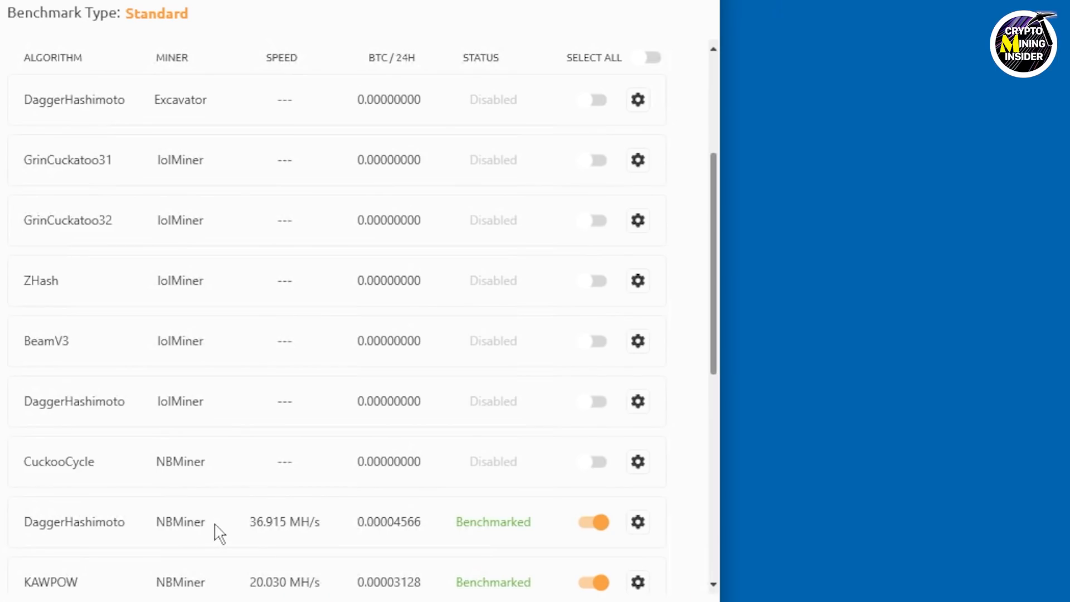
mouse_move(297, 537)
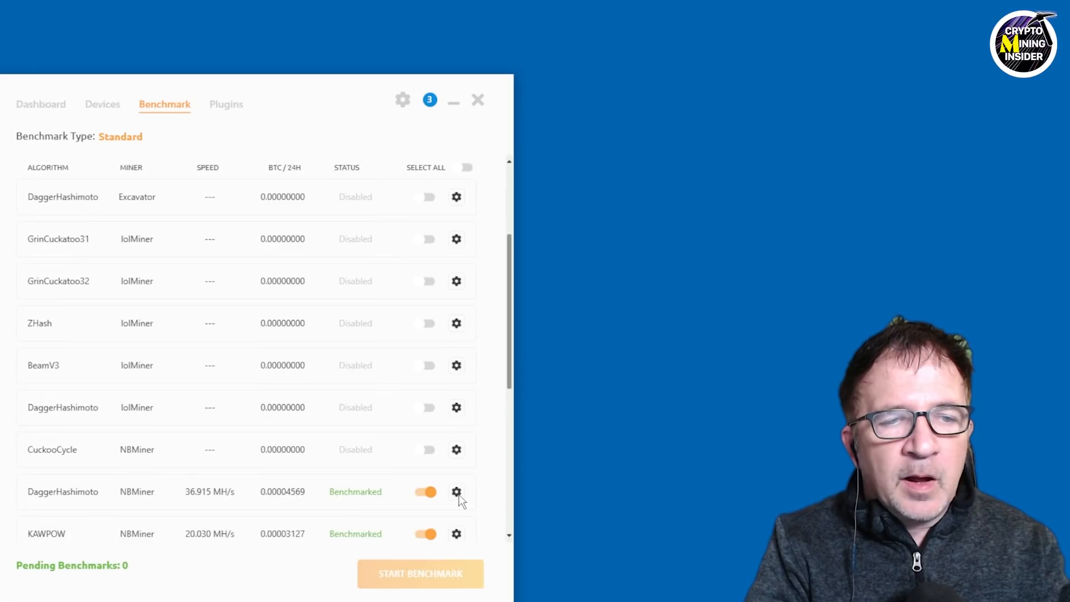
Step: Open NBMiner DaggerHashimoto custom settings showing speed, 110 W power and launch parameters
click(455, 492)
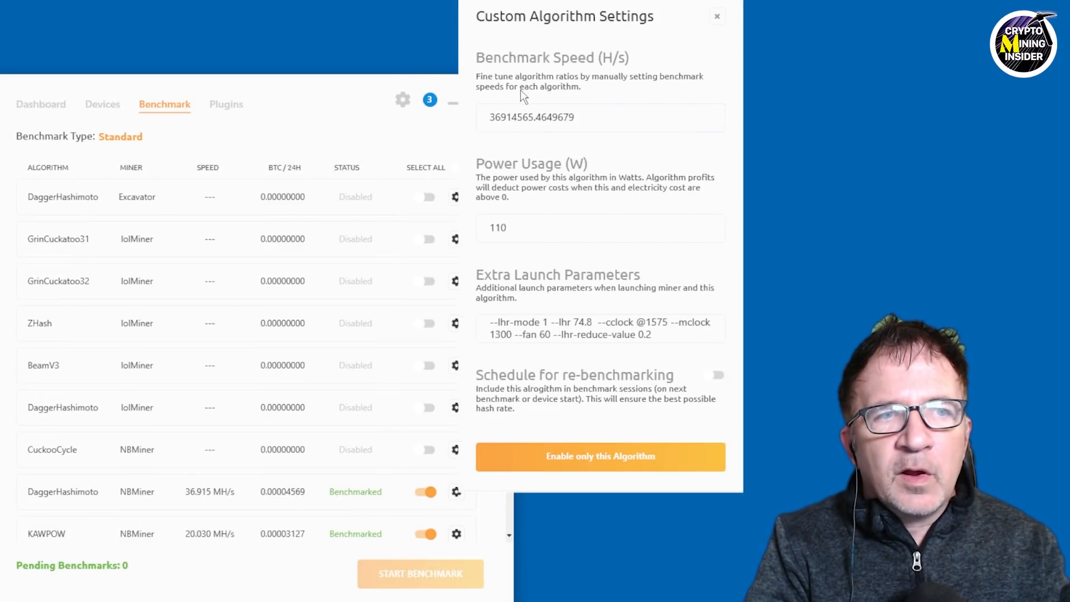
mouse_move(483, 224)
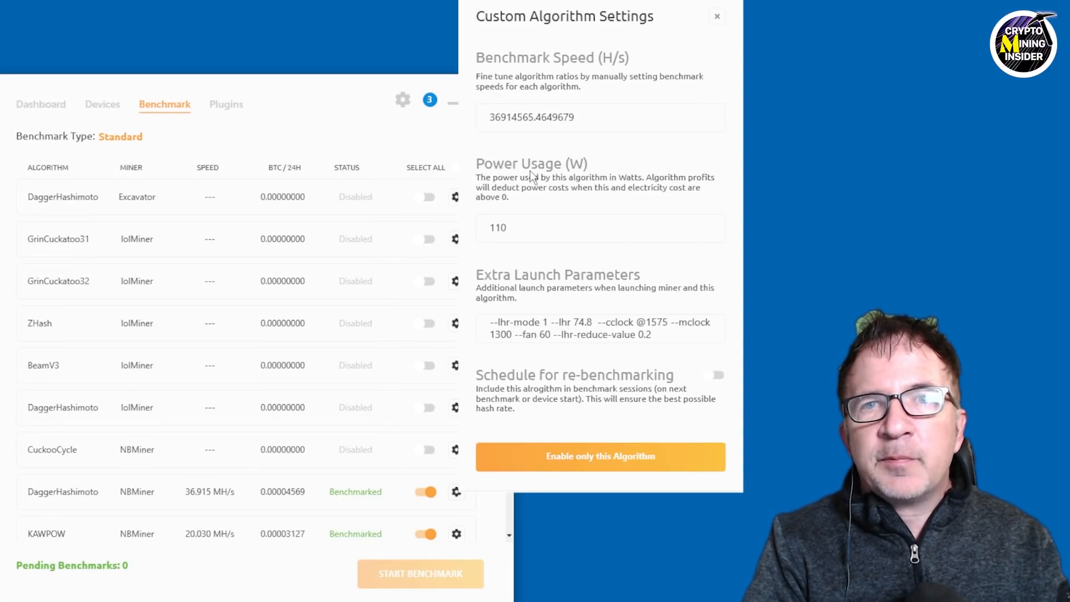
mouse_move(492, 310)
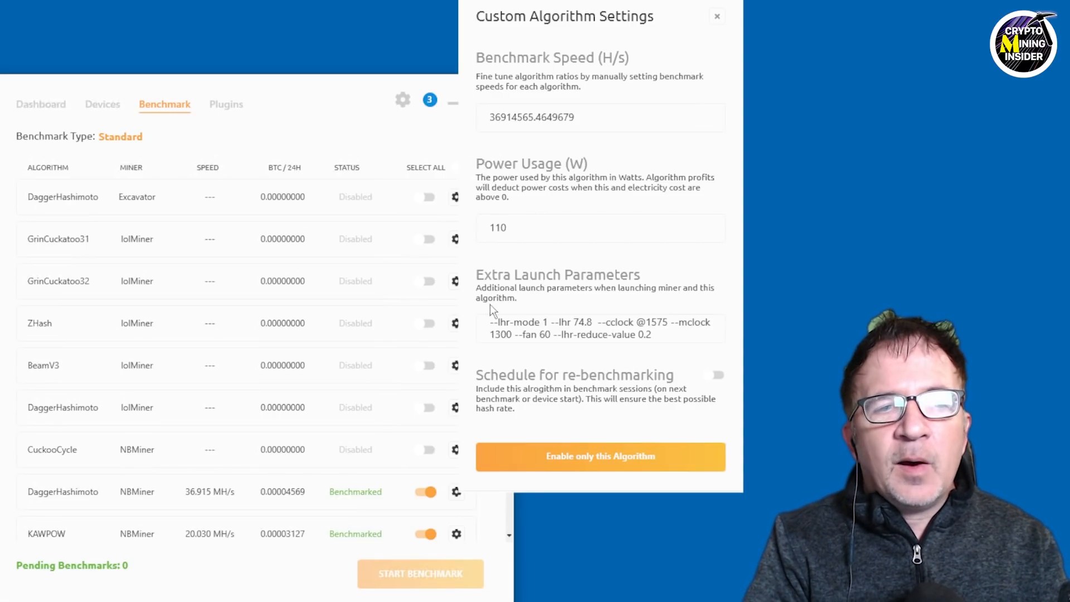
mouse_move(643, 281)
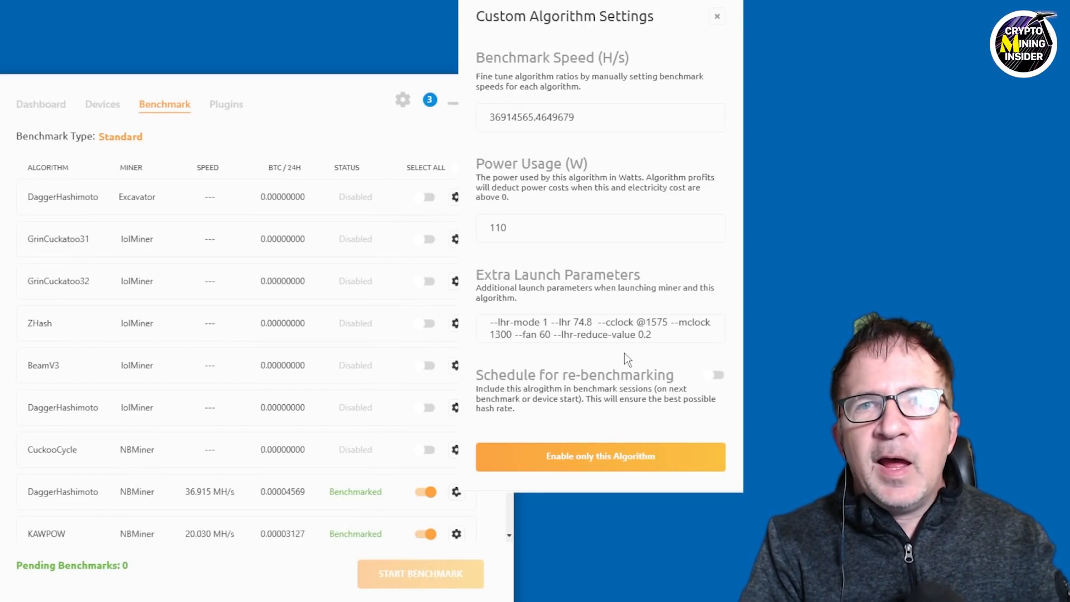
mouse_move(635, 356)
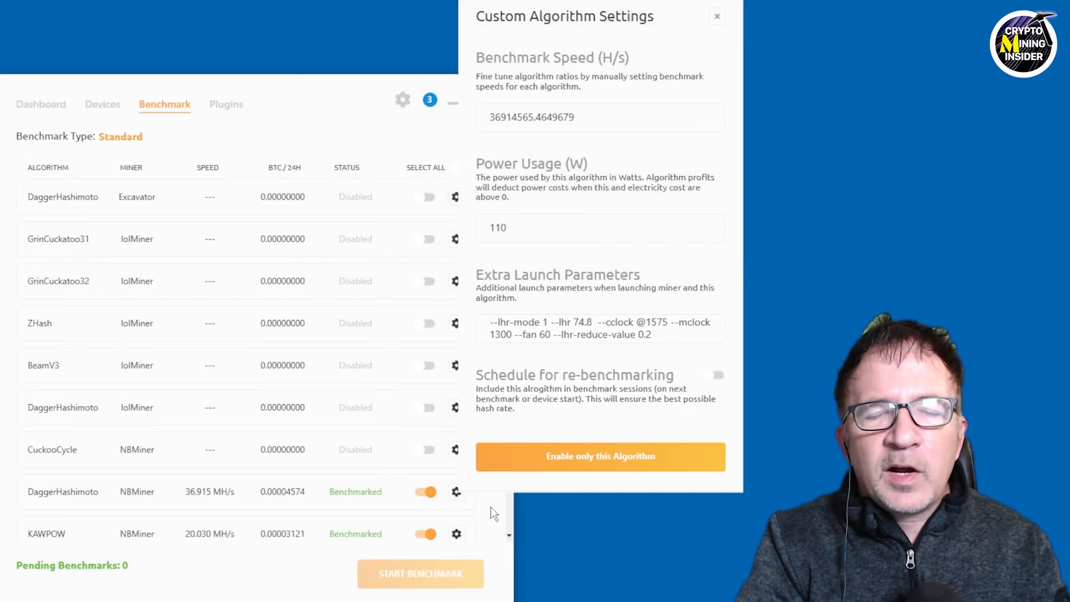
Step: Close Custom Algorithm Settings and scroll through the RTX 3060 algorithm list
click(717, 16)
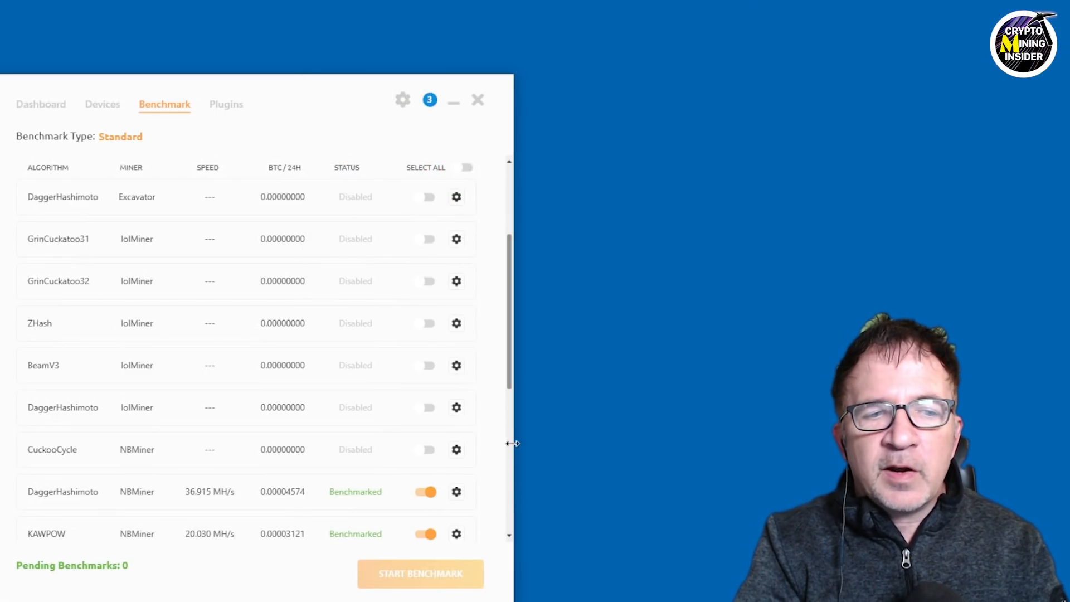
scroll(down, 3)
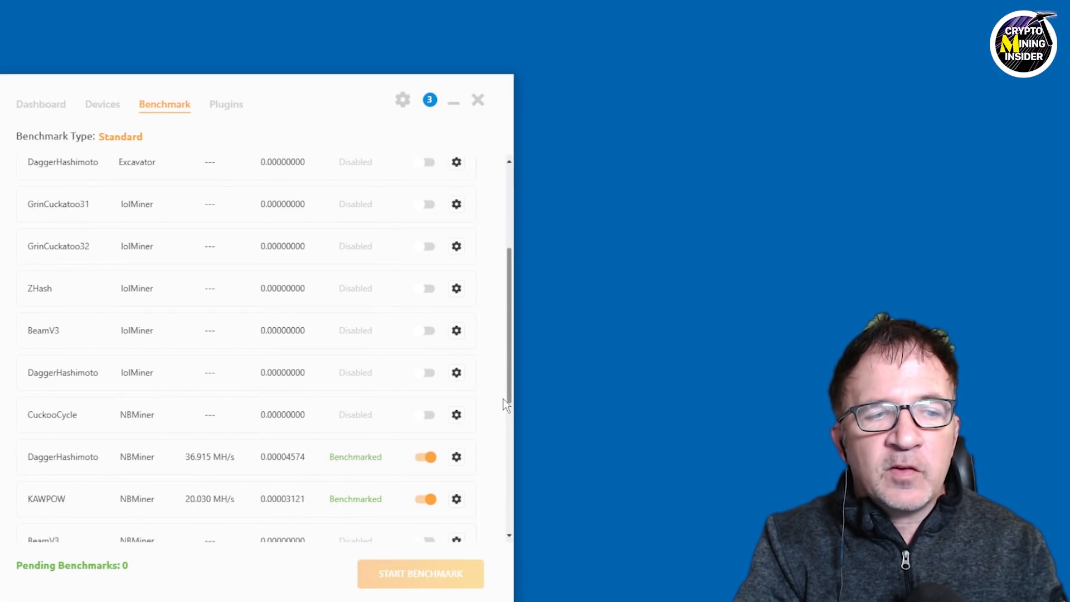
scroll(down, 3)
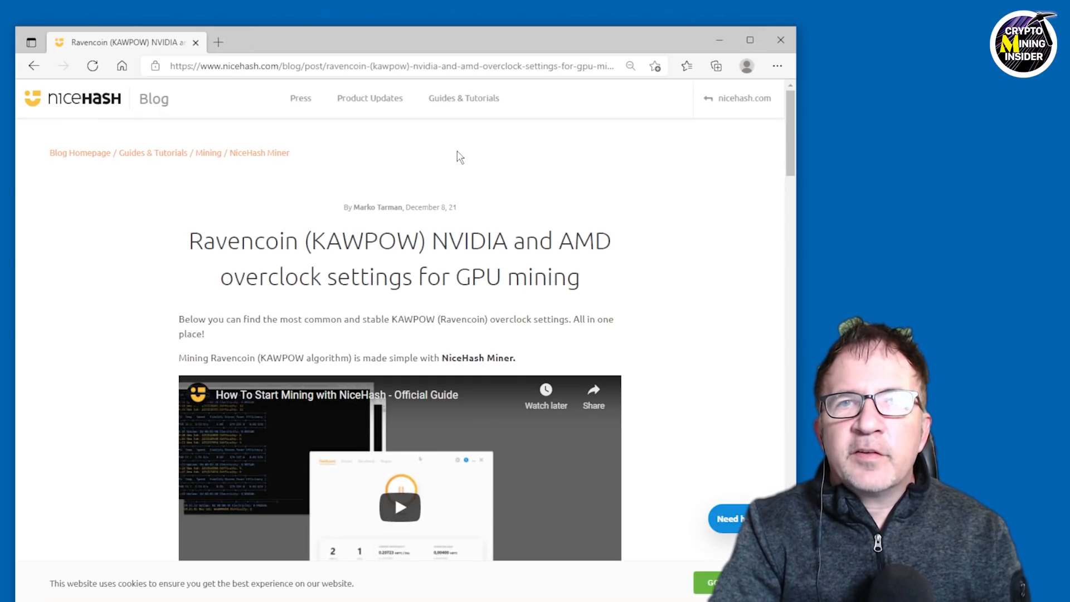
mouse_move(189, 103)
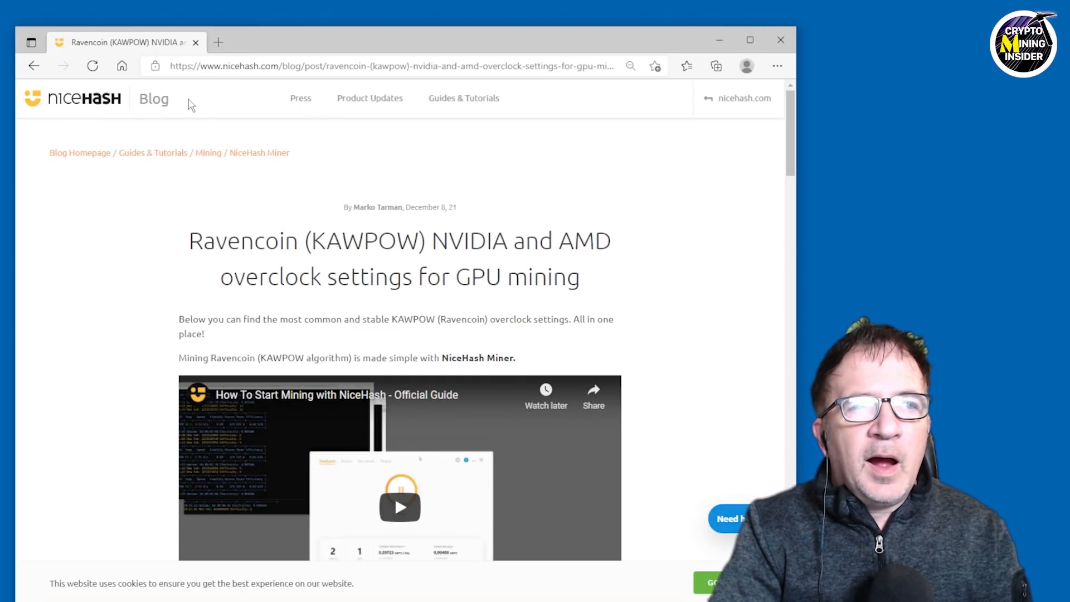
mouse_move(240, 247)
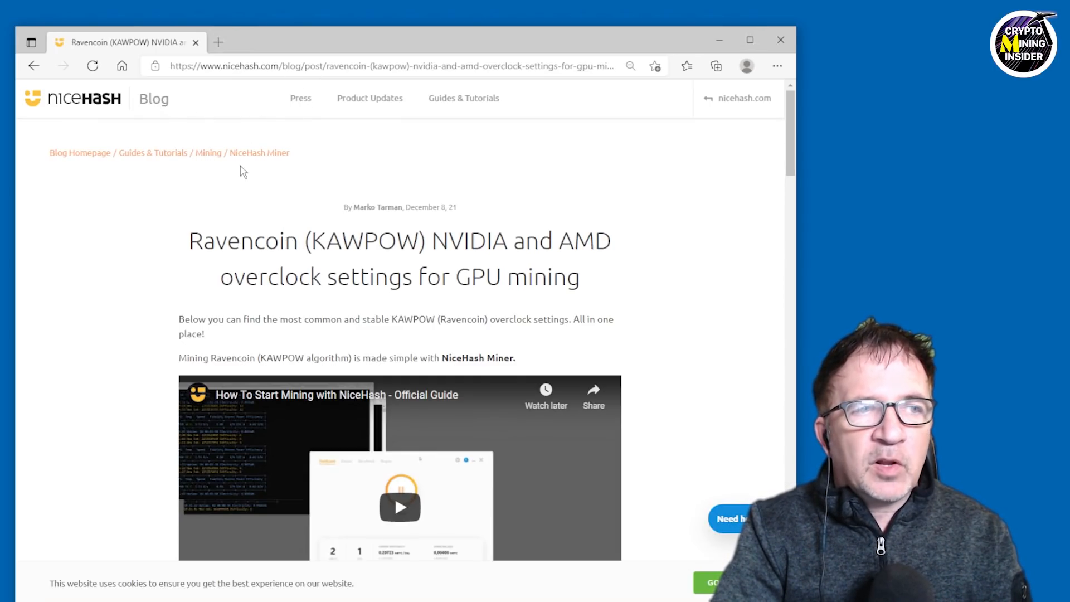
mouse_move(310, 249)
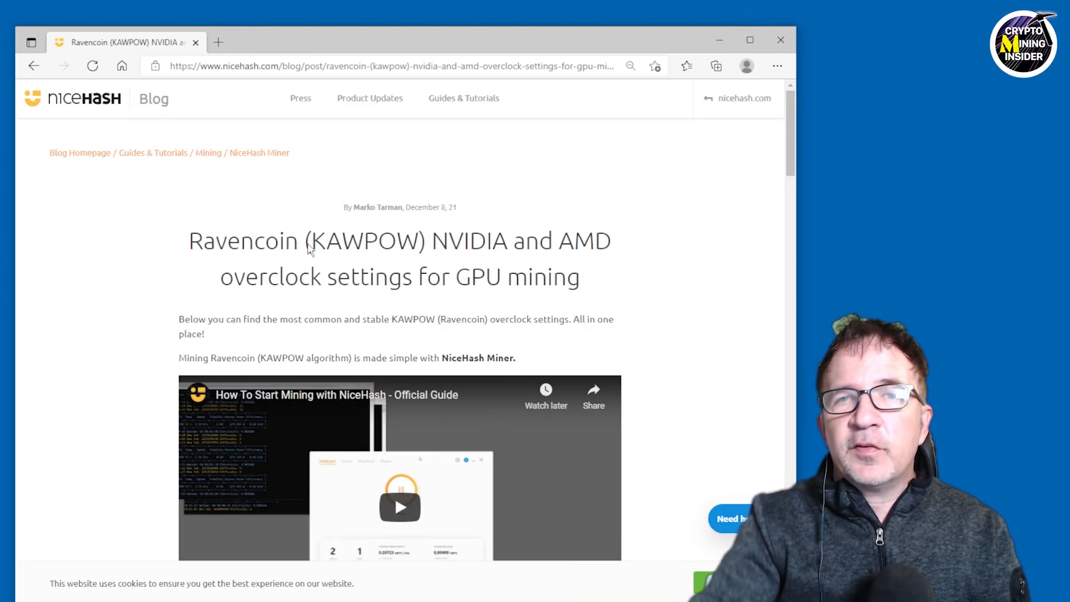
mouse_move(449, 255)
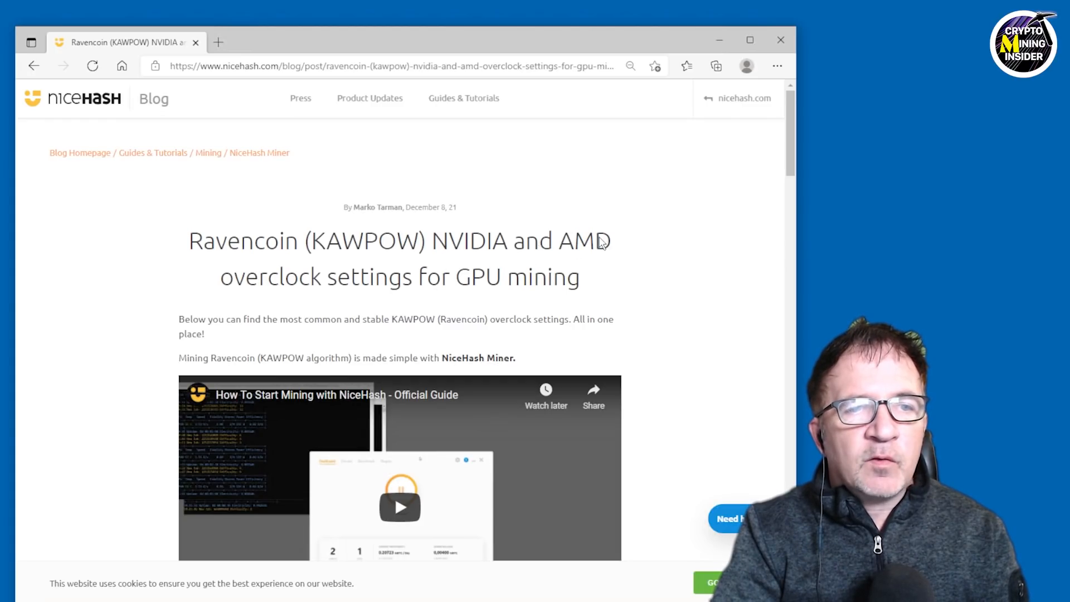
Step: Read the blog's NVIDIA Overclock Settings for Ravencoin table of per-card values
scroll(down, 3)
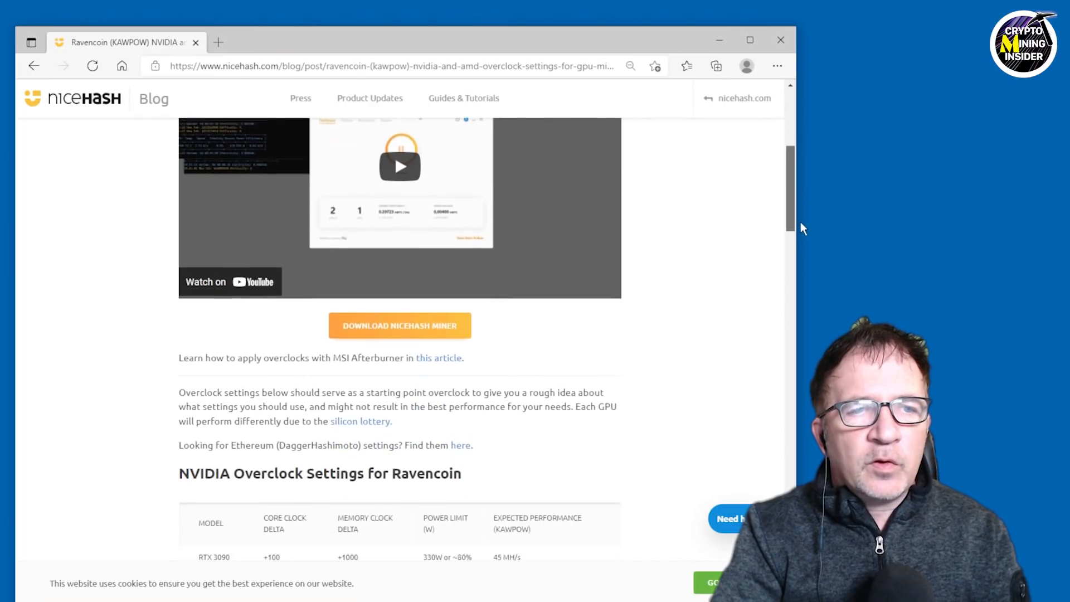
scroll(down, 3)
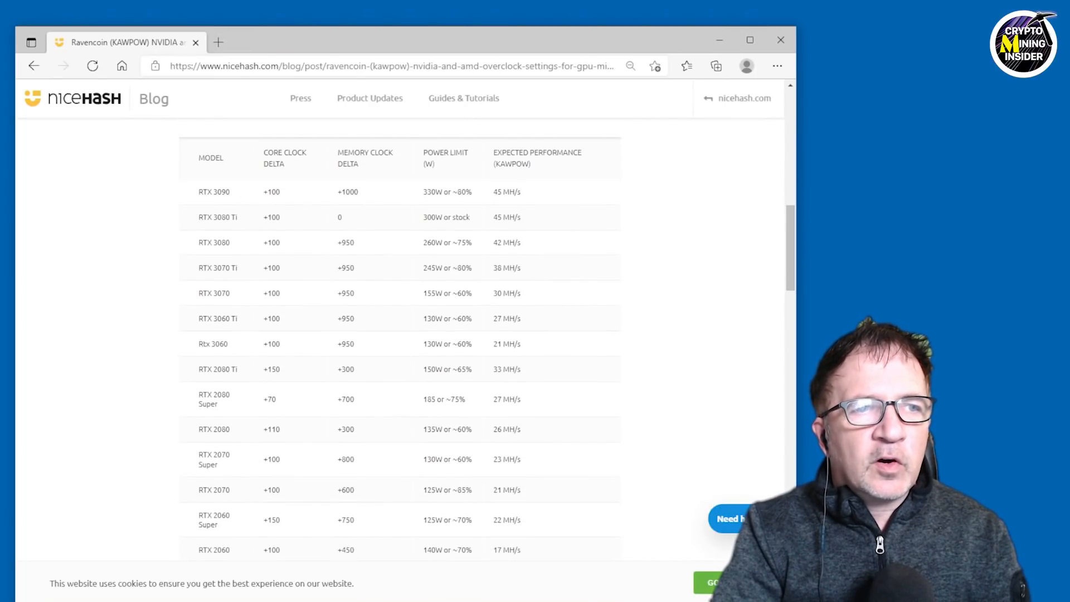
scroll(down, 3)
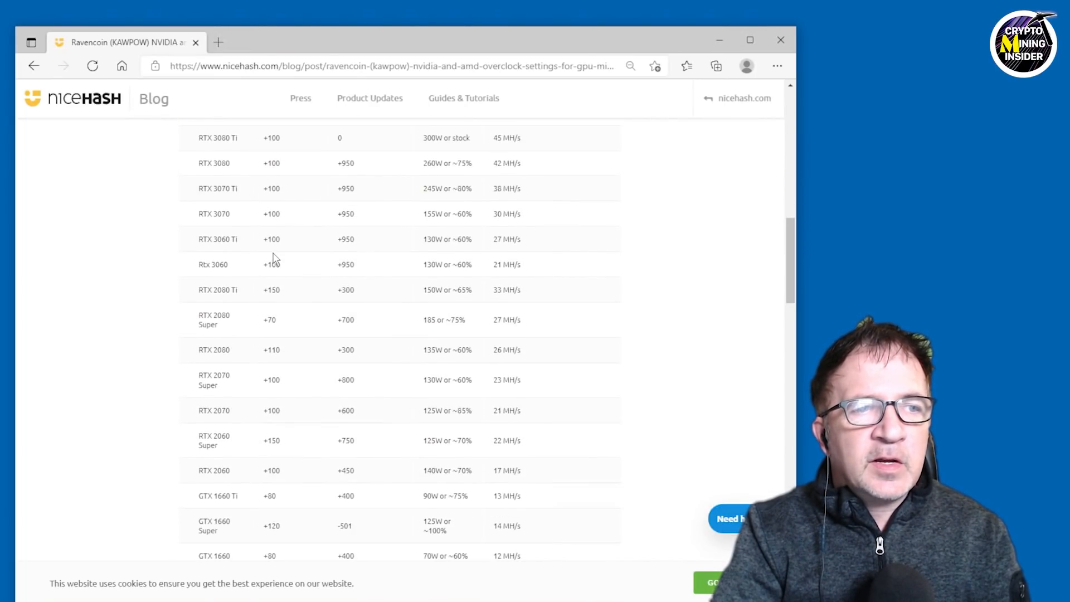
scroll(down, 3)
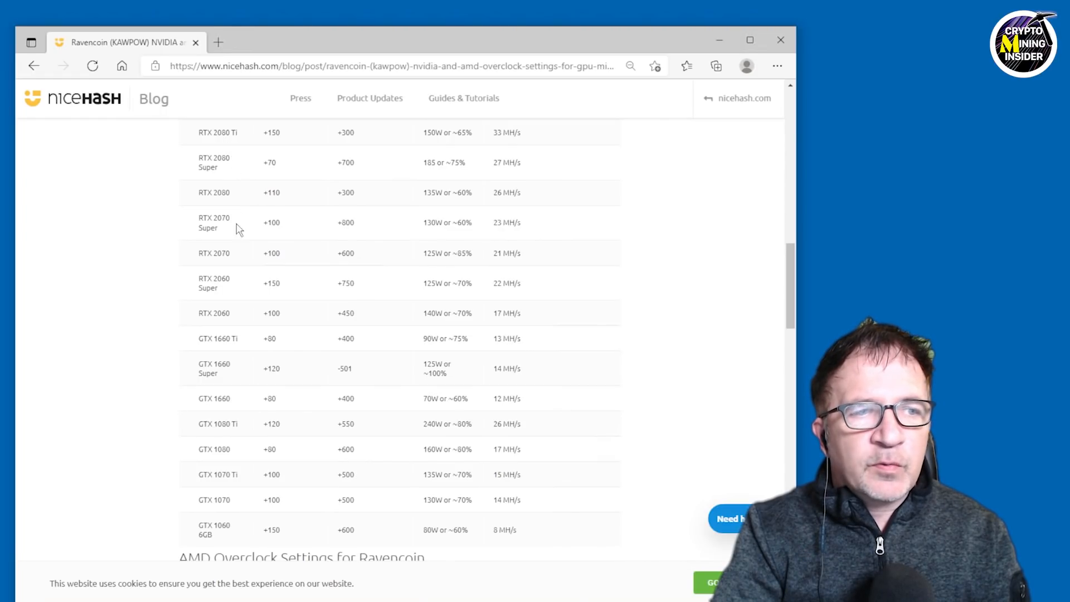
mouse_move(374, 338)
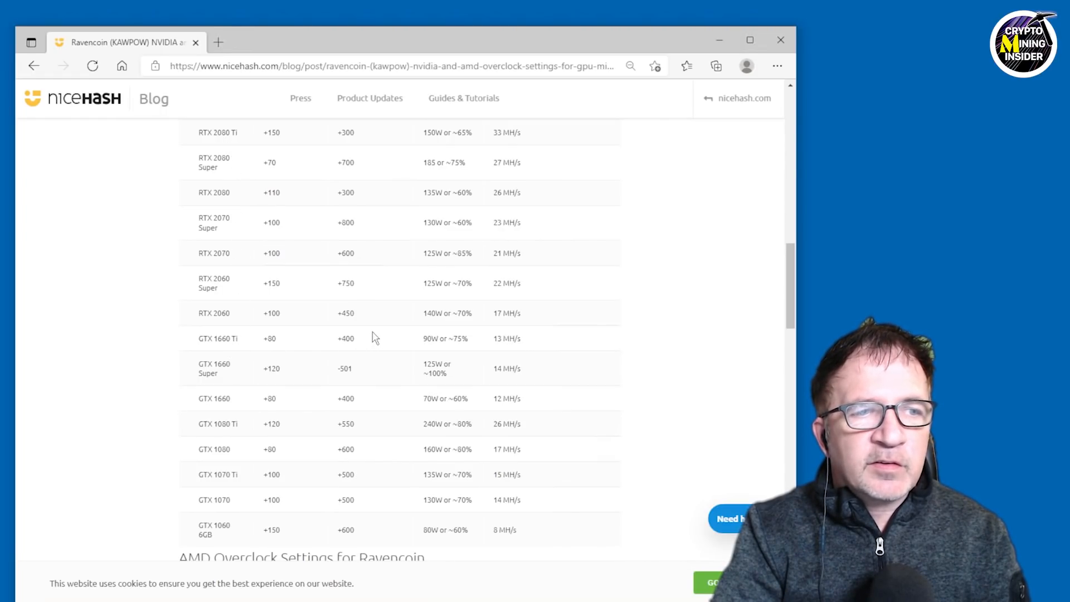
scroll(up, 3)
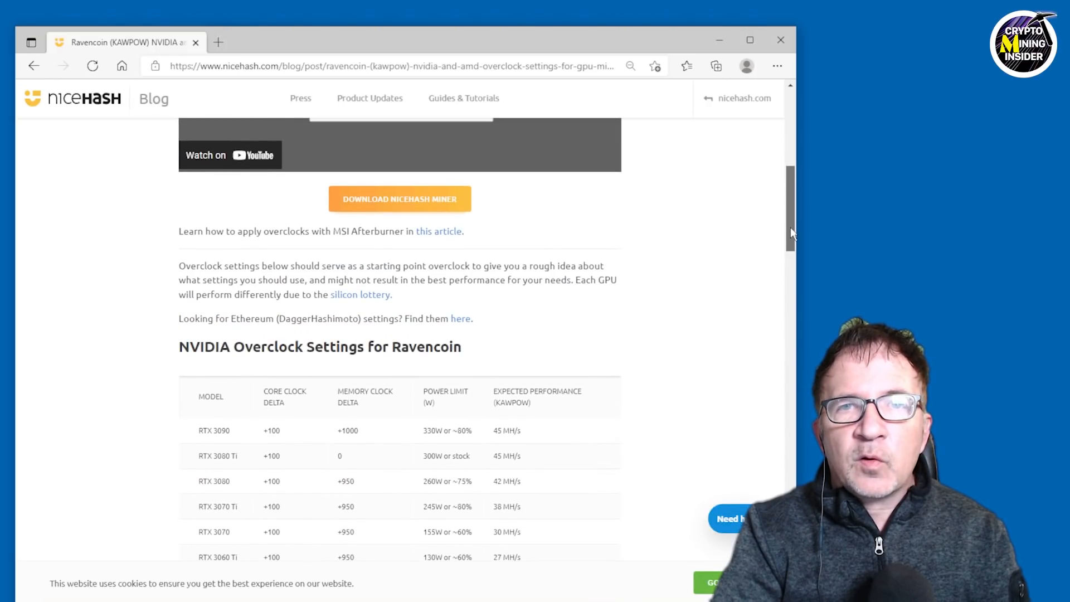
scroll(down, 3)
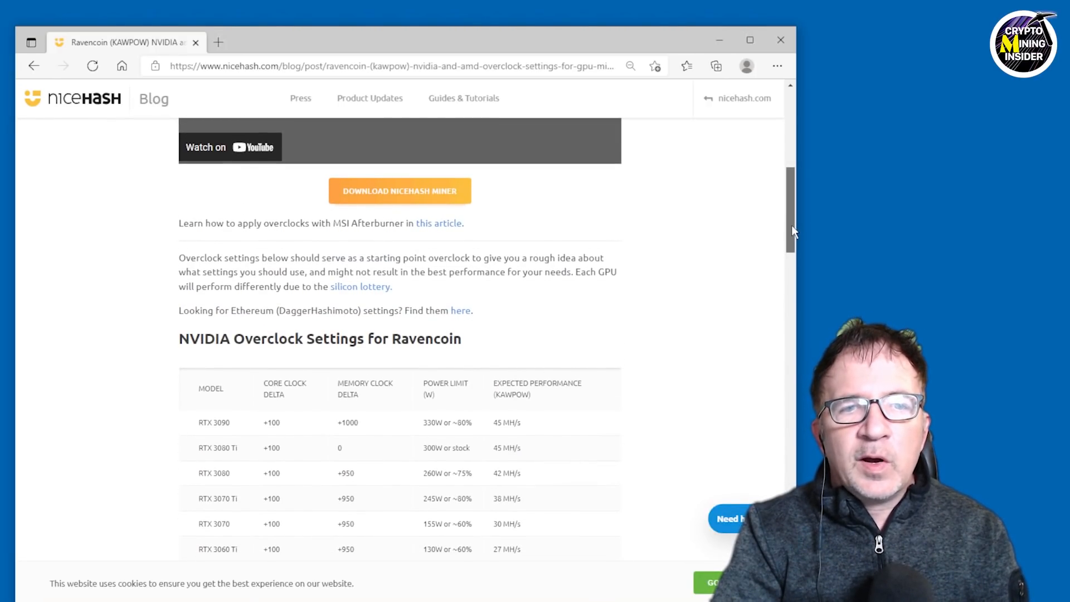
scroll(up, 3)
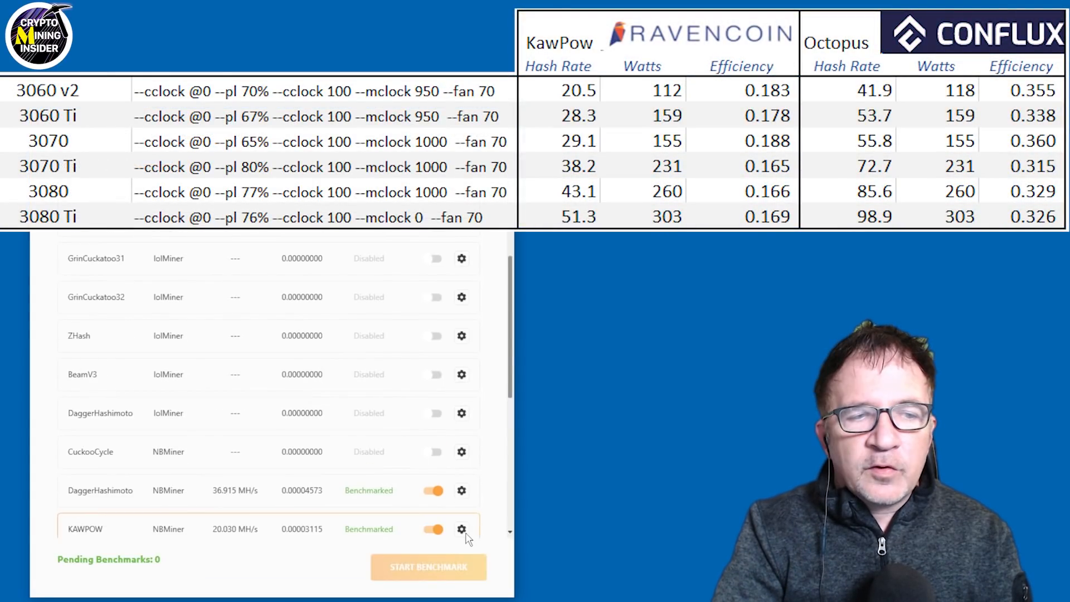
click(462, 528)
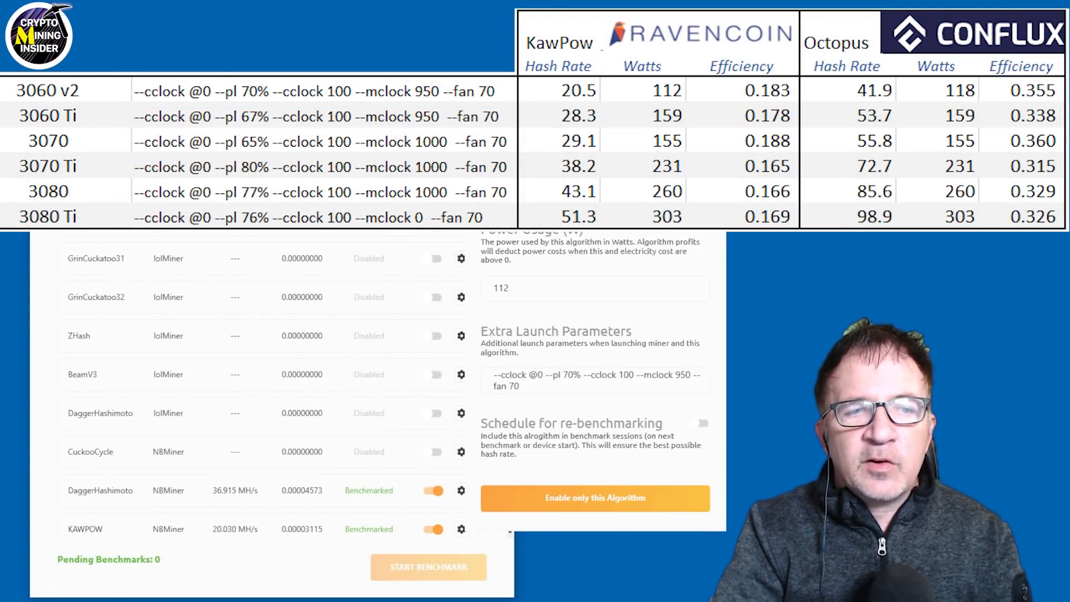
mouse_move(625, 360)
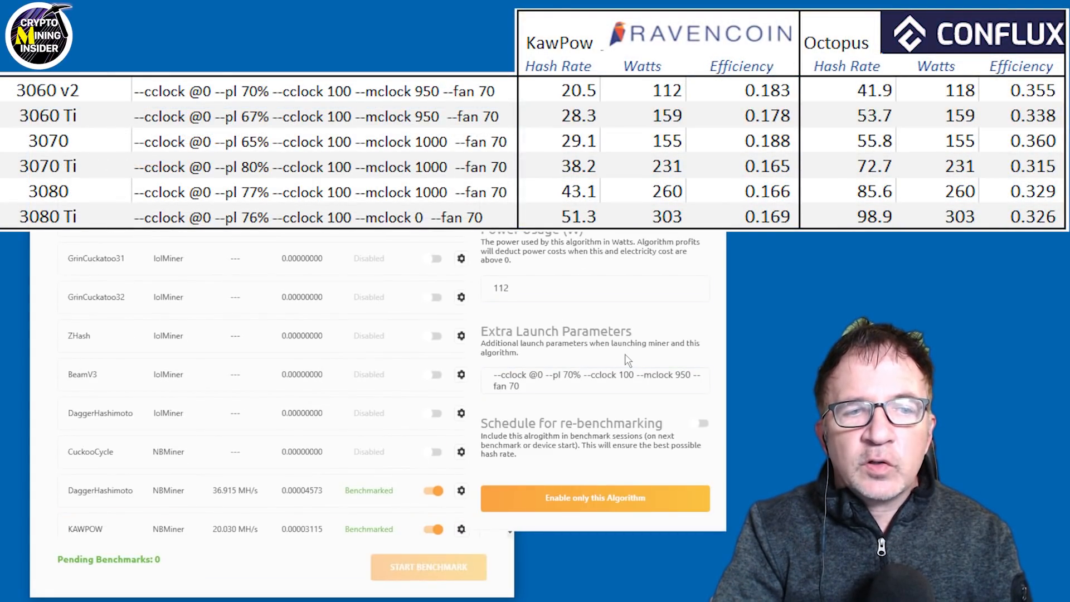
click(595, 379)
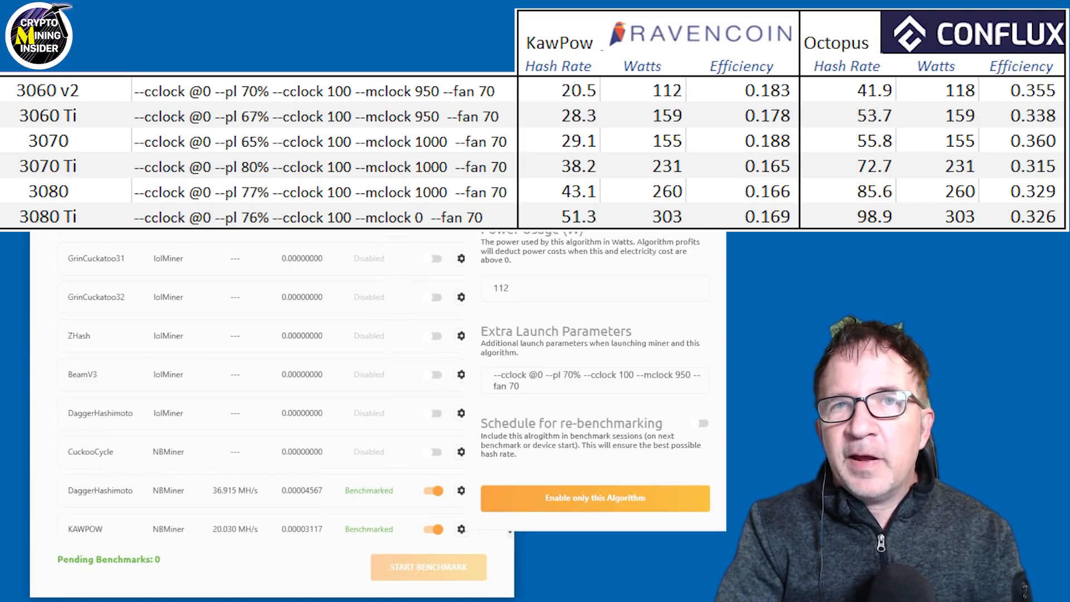
click(595, 380)
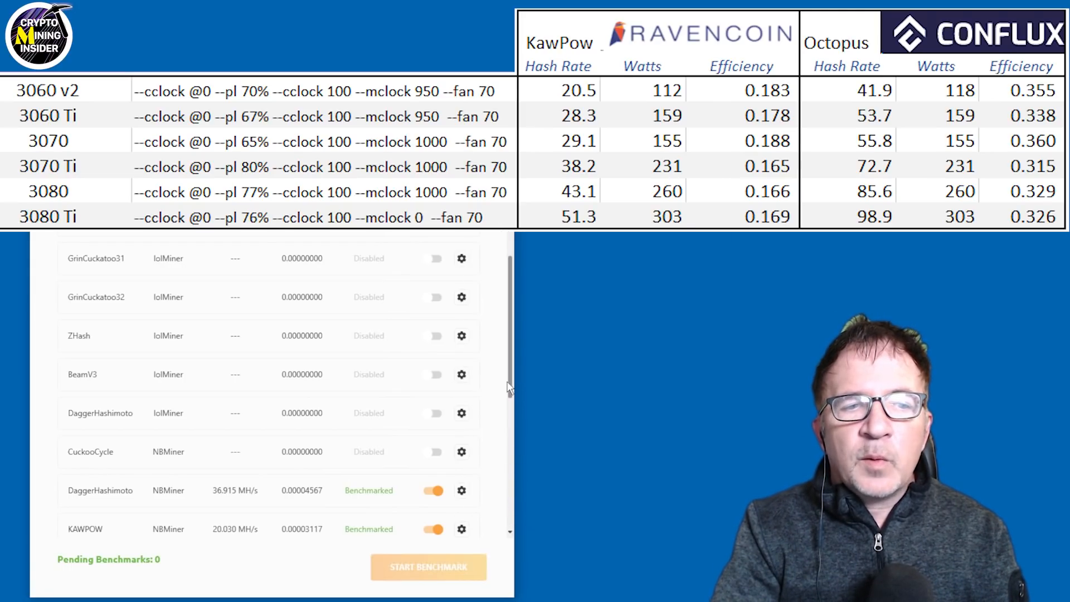
Step: Open the settings for the NBMiner Octopus algorithm
scroll(down, 3)
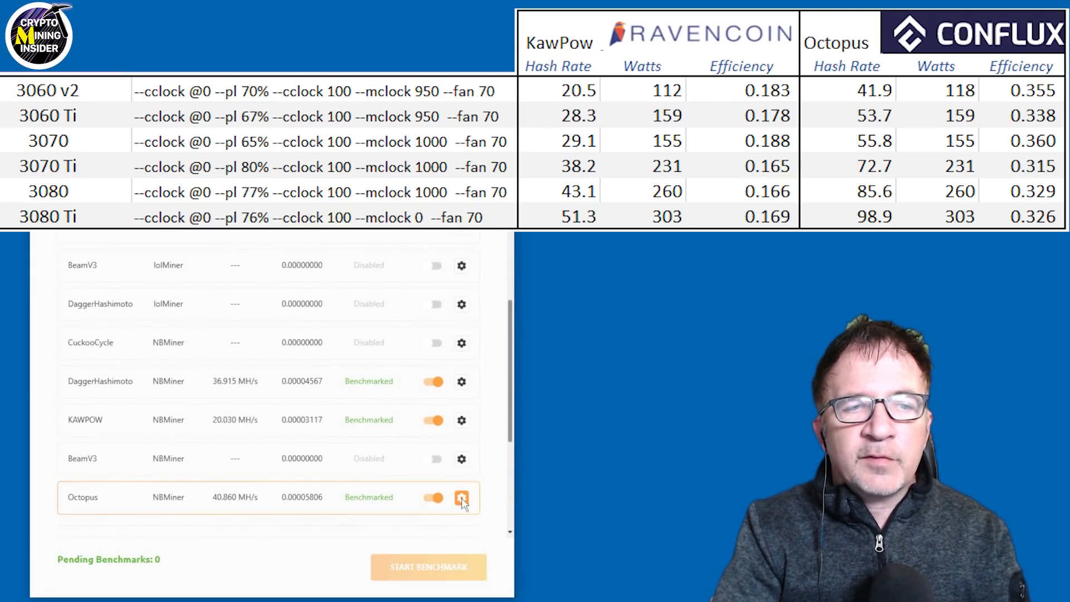
click(461, 497)
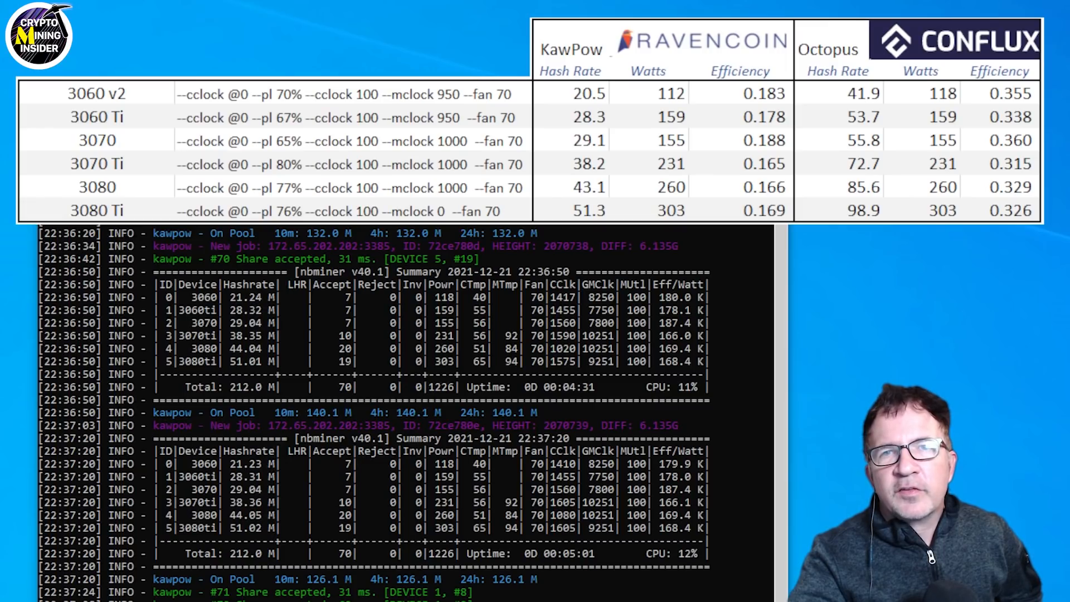
Step: Review NBMiner's KAWPOW summary: six RTX cards totalling 212.0 M hashrate
scroll(down, 3)
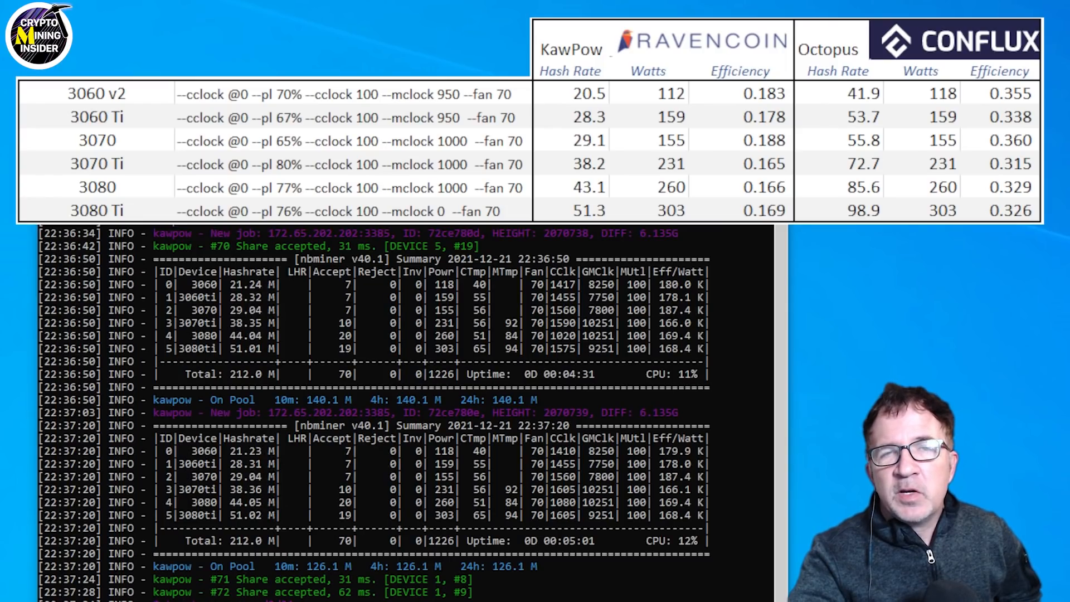
scroll(down, 3)
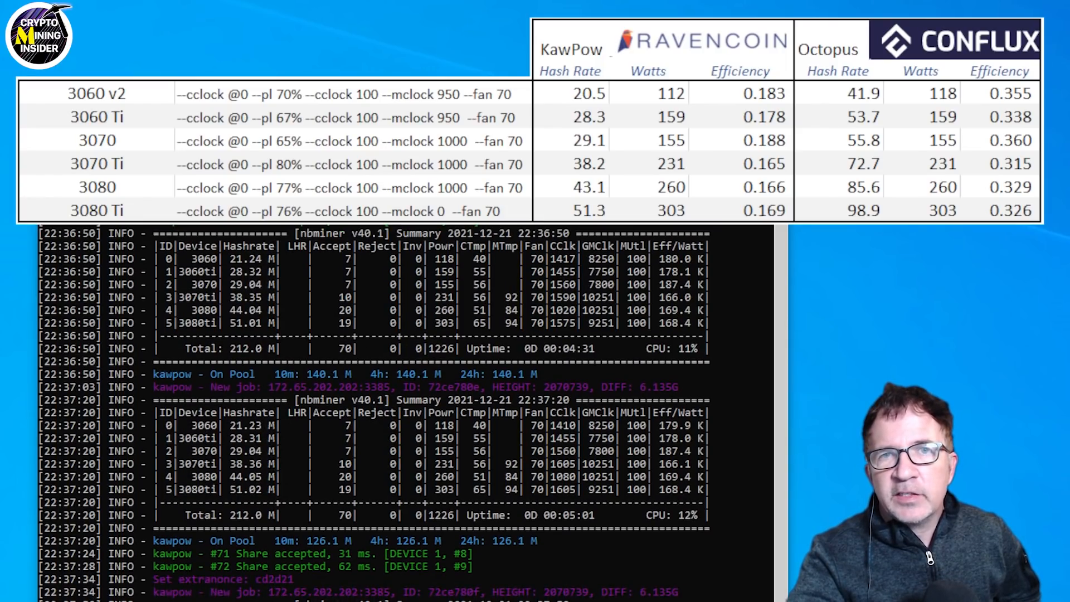
scroll(down, 3)
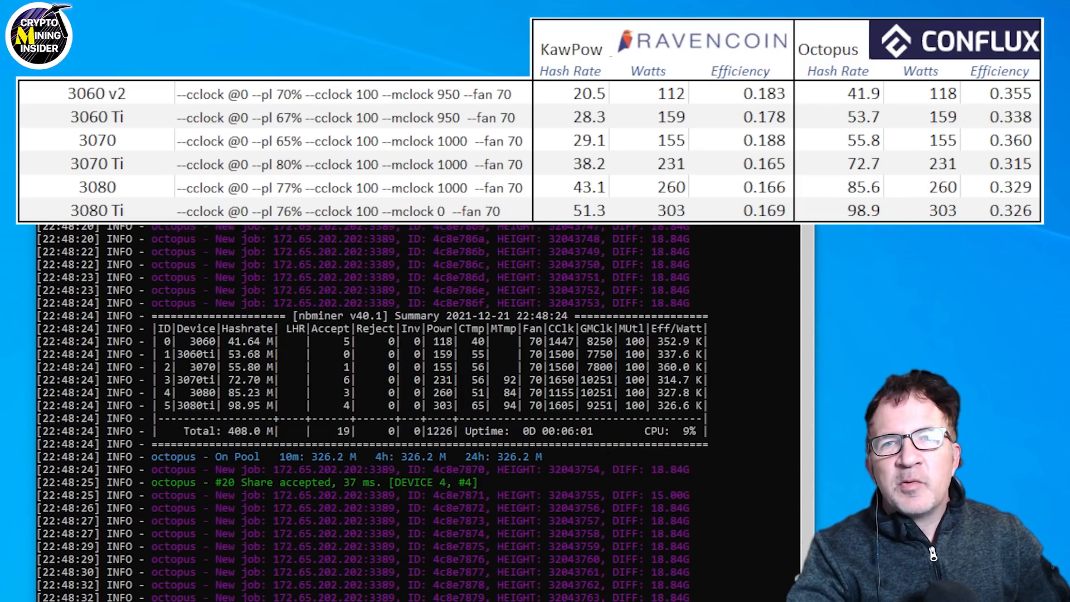
Step: Read NBMiner's Octopus summary: 408.0 M total, per-device 41.64 M to 98.95 M
scroll(down, 3)
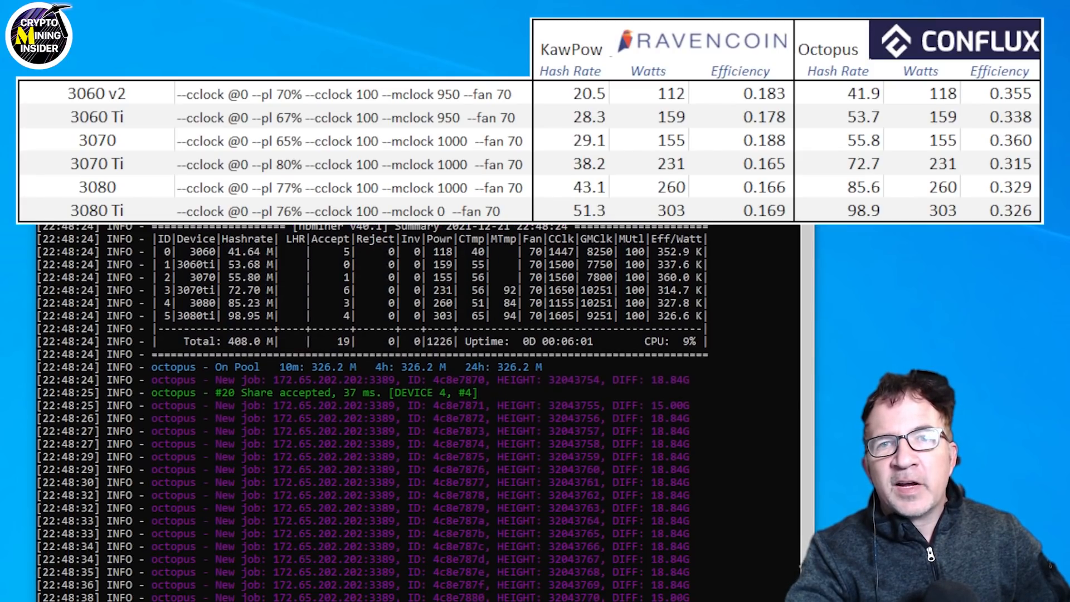
scroll(down, 3)
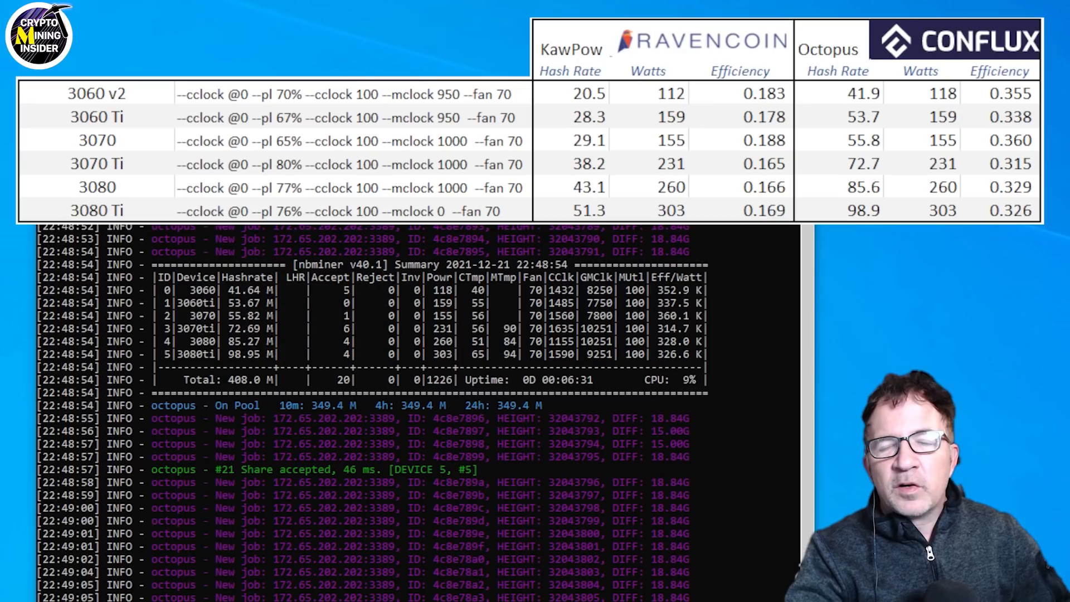
scroll(down, 3)
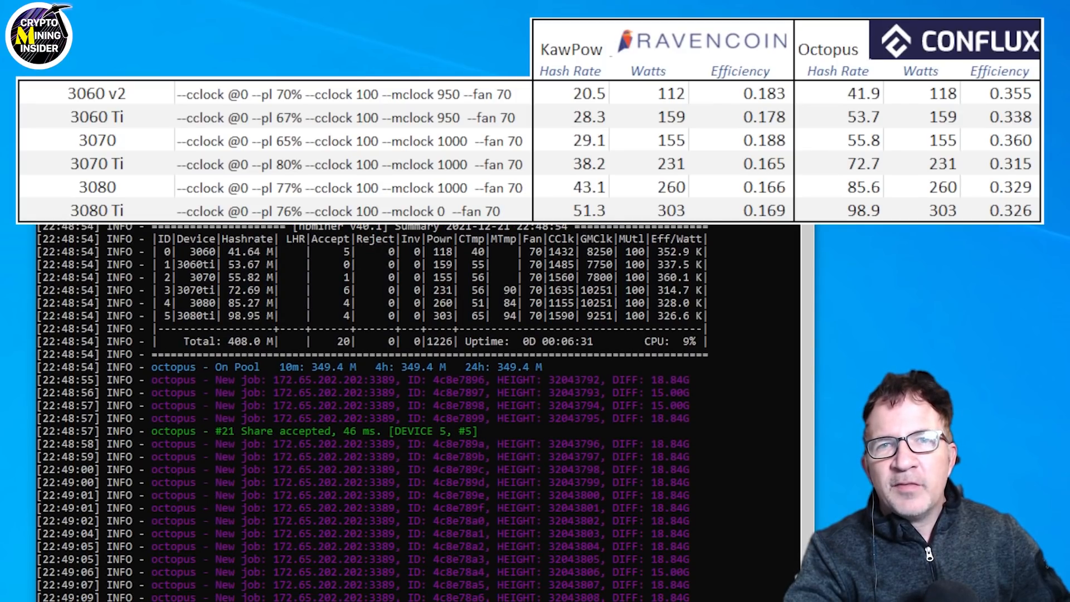
scroll(down, 3)
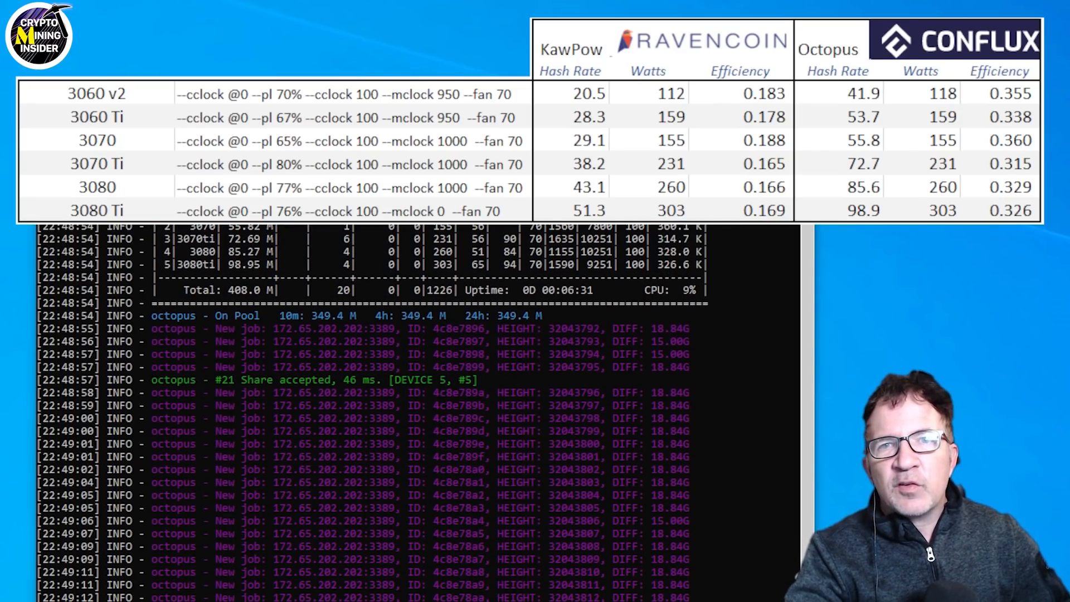